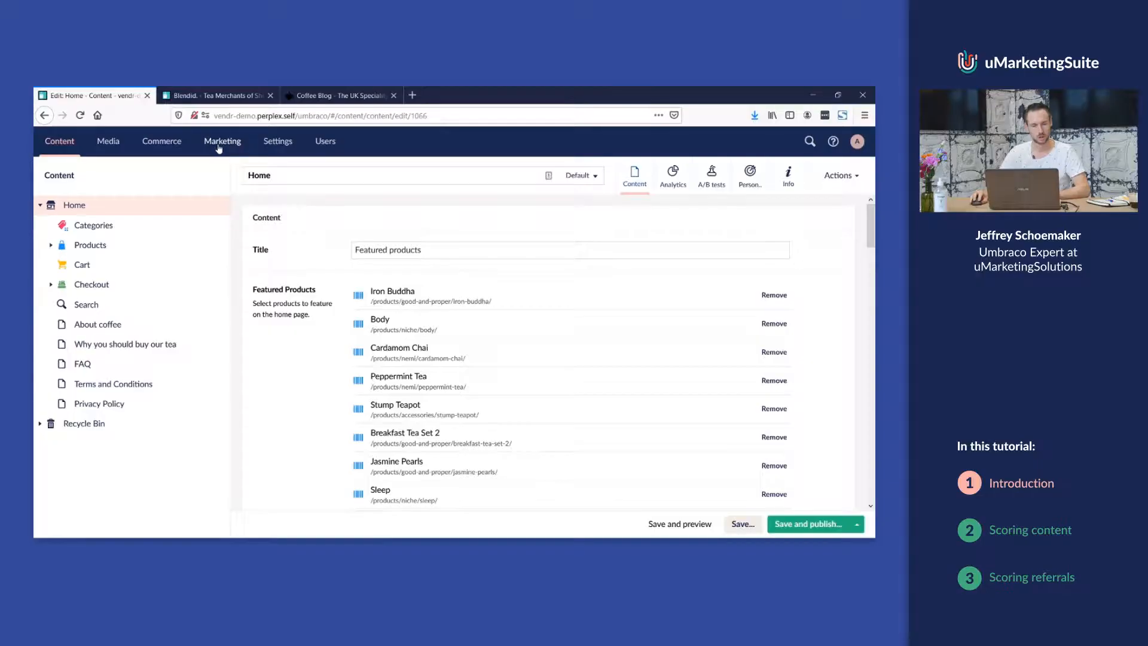
# - Show the uMarketingSuite persona settings listing Coffee drinker and Tea drinkers
pyautogui.click(222, 141)
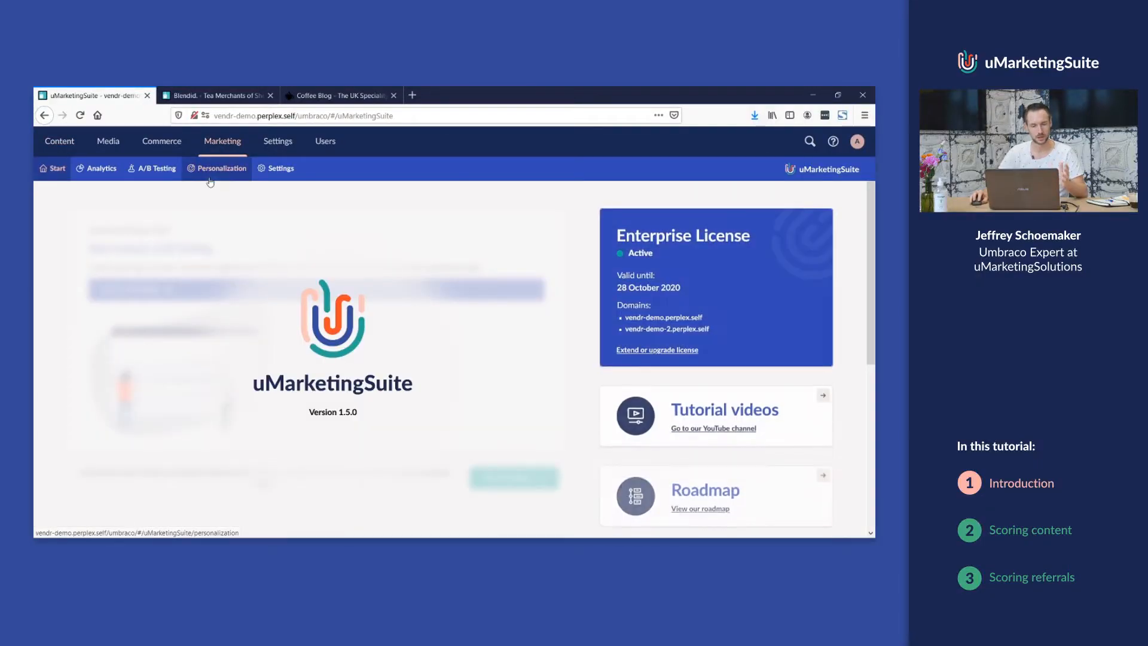
pyautogui.click(279, 168)
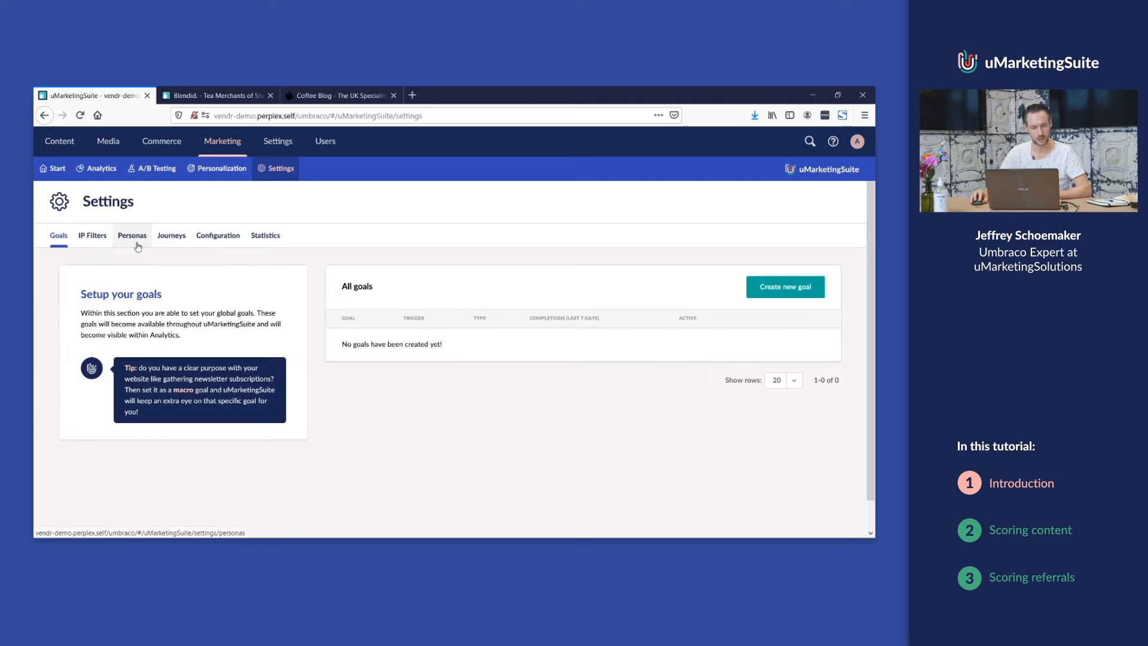
pyautogui.click(132, 236)
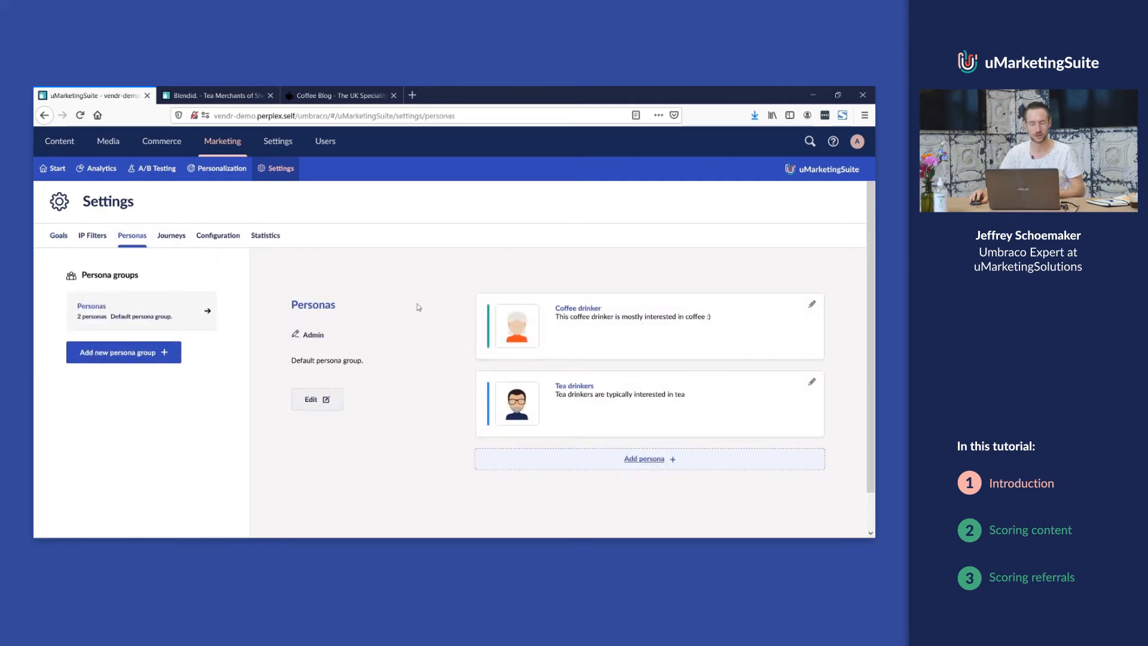
pyautogui.moveTo(362, 327)
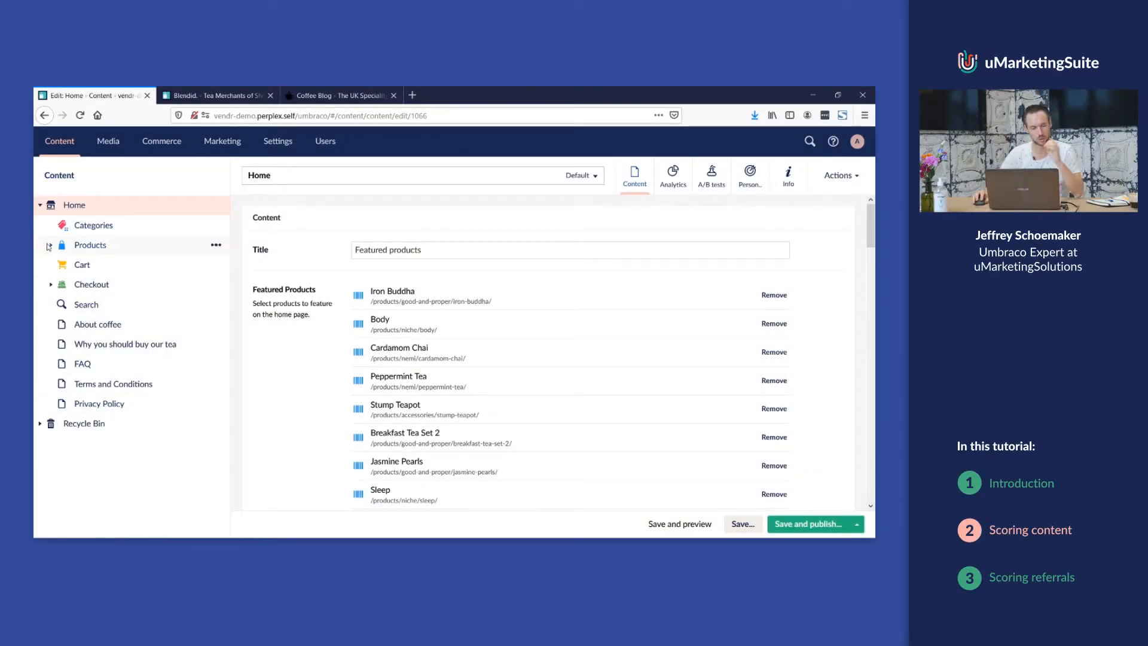
# - Open Fantastic coffee! under Products > Joes Tea and Co and view its published info and link
pyautogui.click(51, 244)
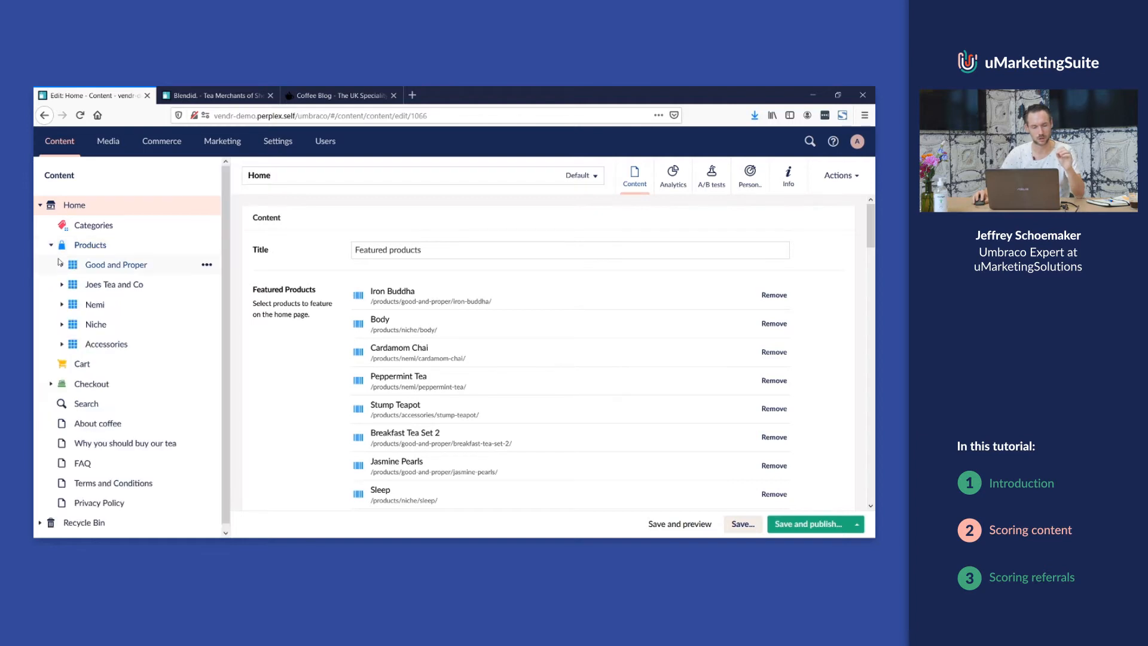
pyautogui.click(62, 284)
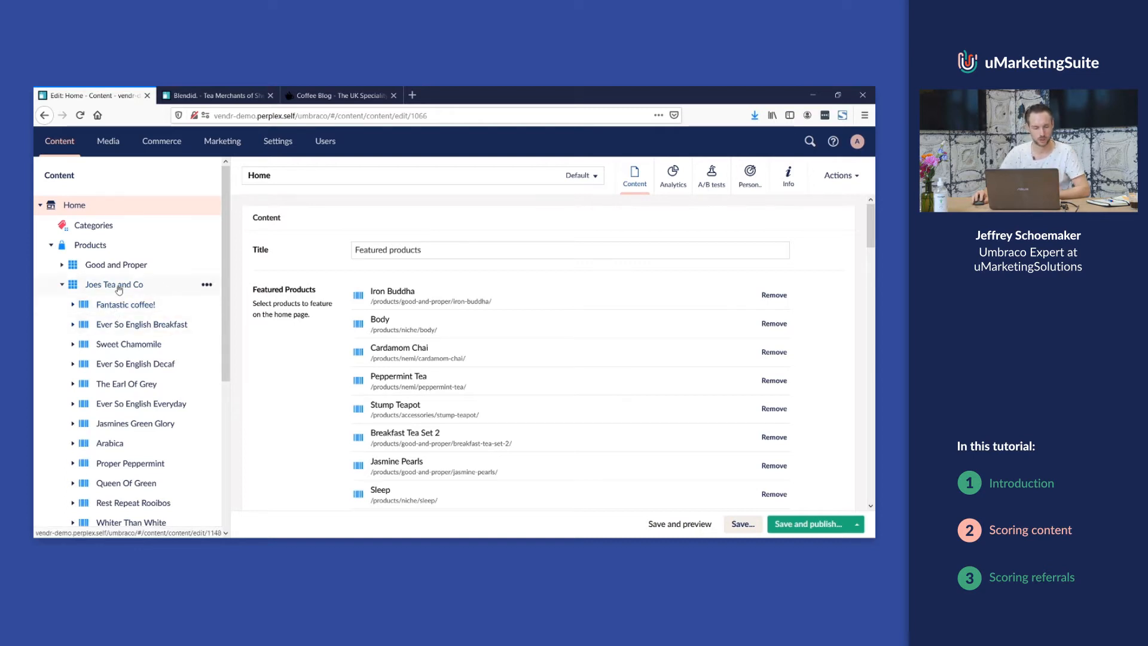
pyautogui.click(126, 304)
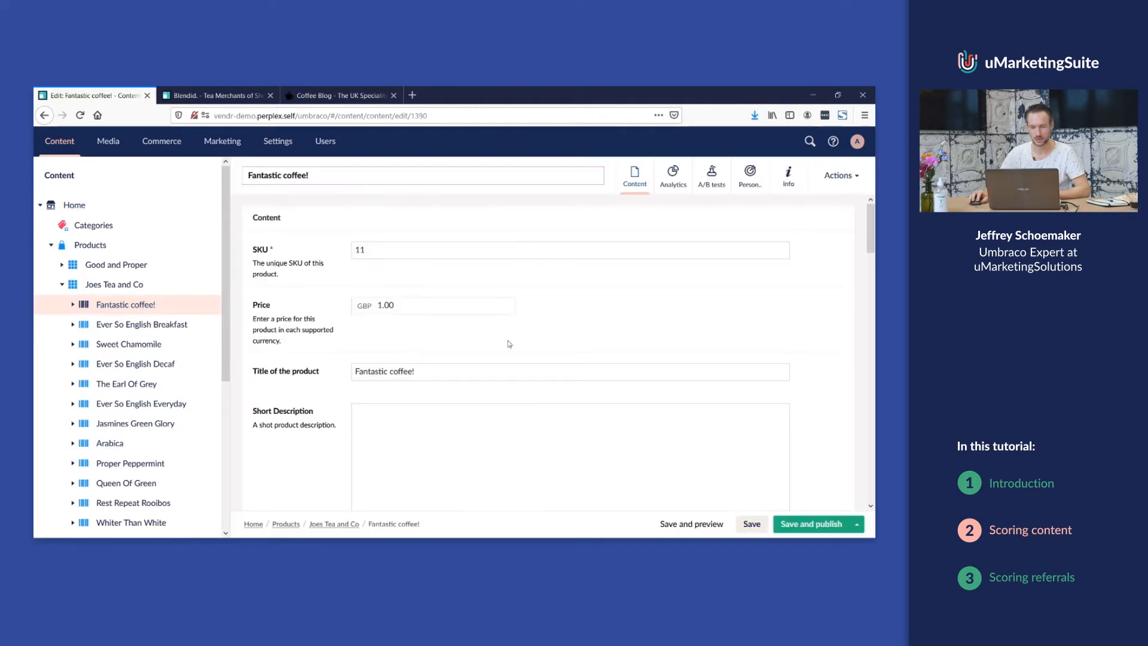
pyautogui.click(788, 176)
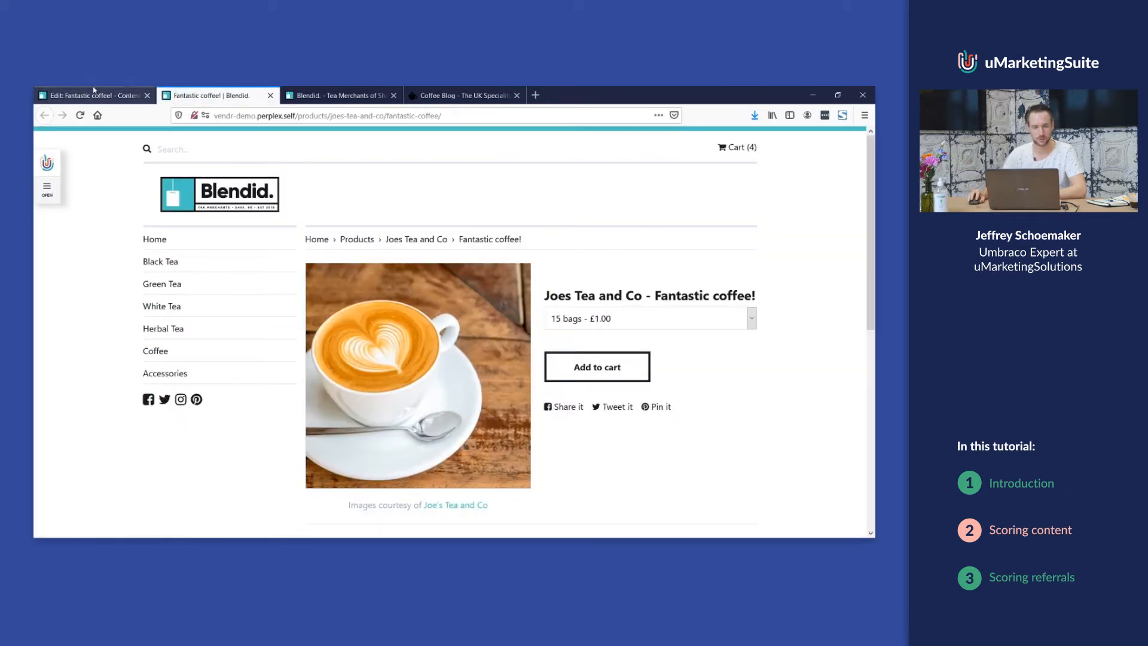
pyautogui.click(92, 96)
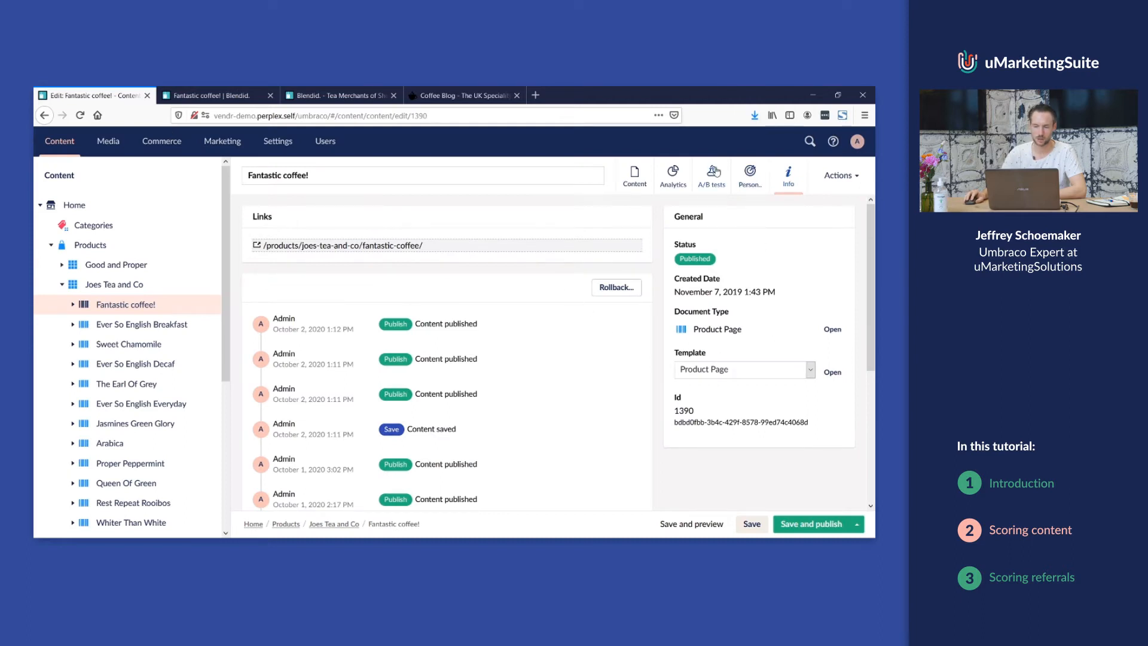
# - Show the Content scoring of the Fantastic coffee! page in its Personalization app
pyautogui.click(634, 175)
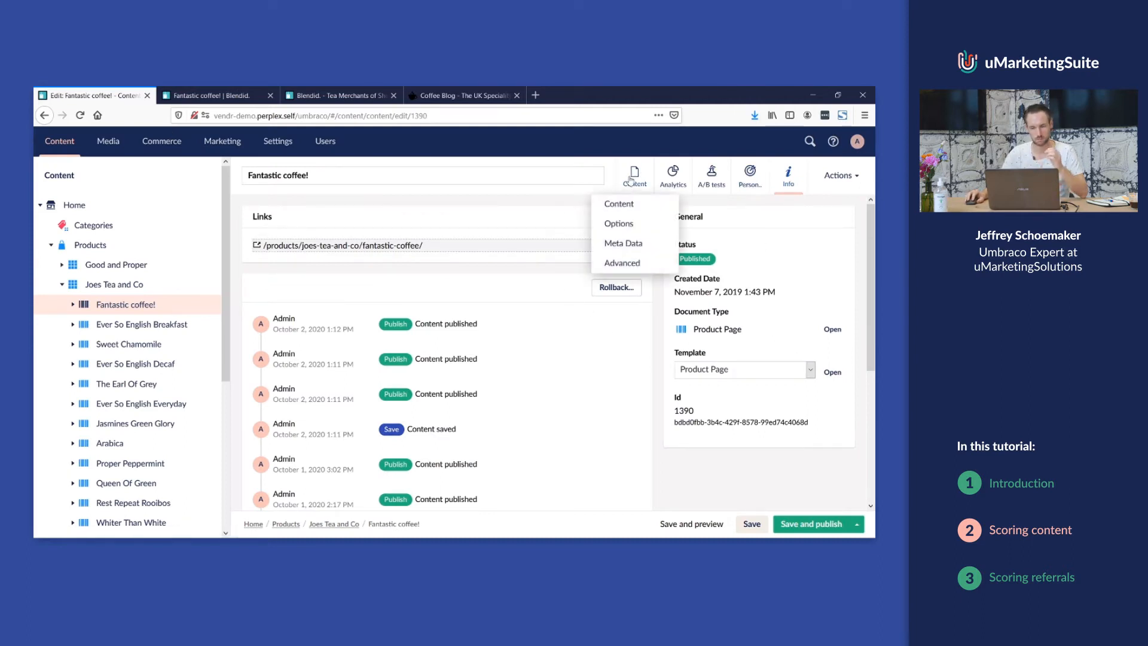
pyautogui.click(618, 203)
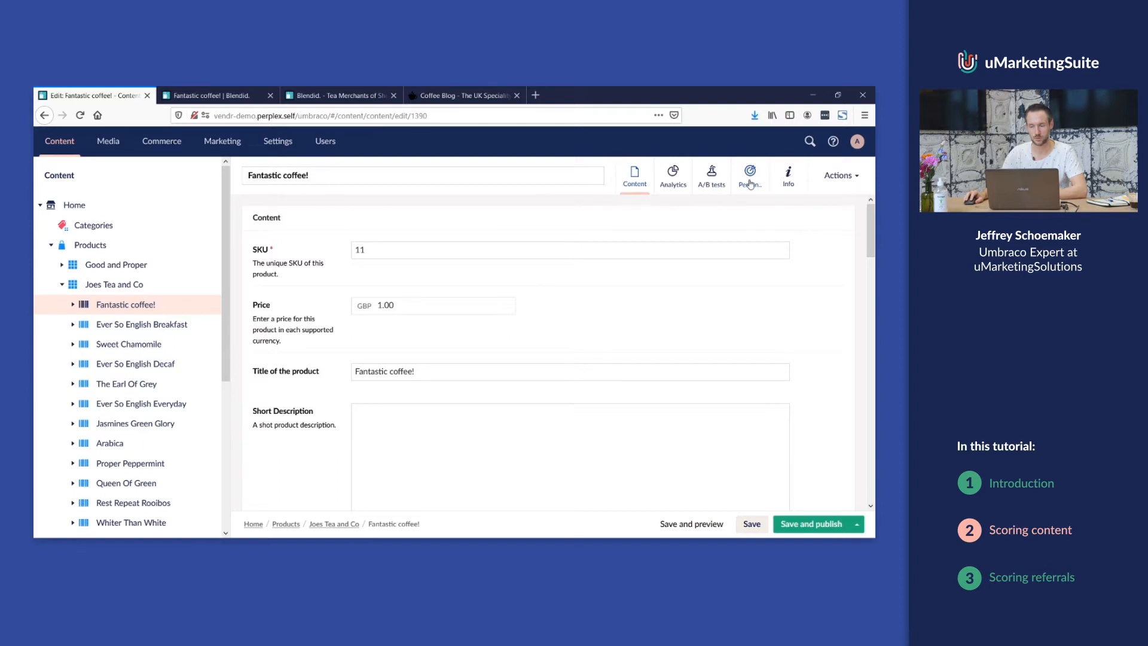
pyautogui.click(748, 175)
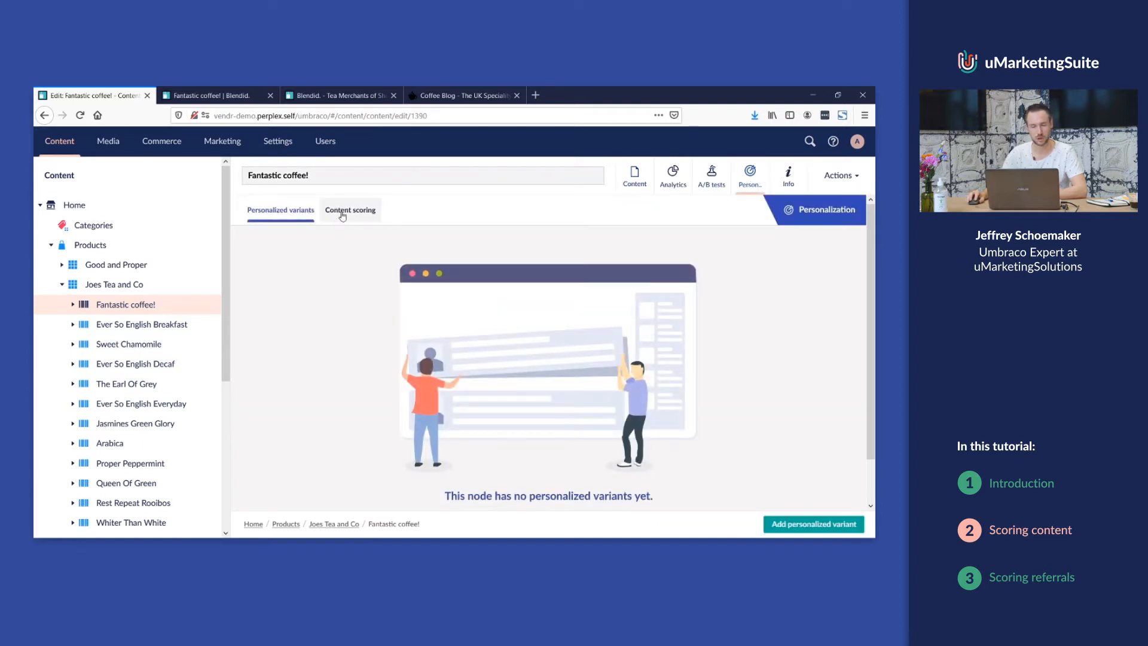
pyautogui.click(351, 210)
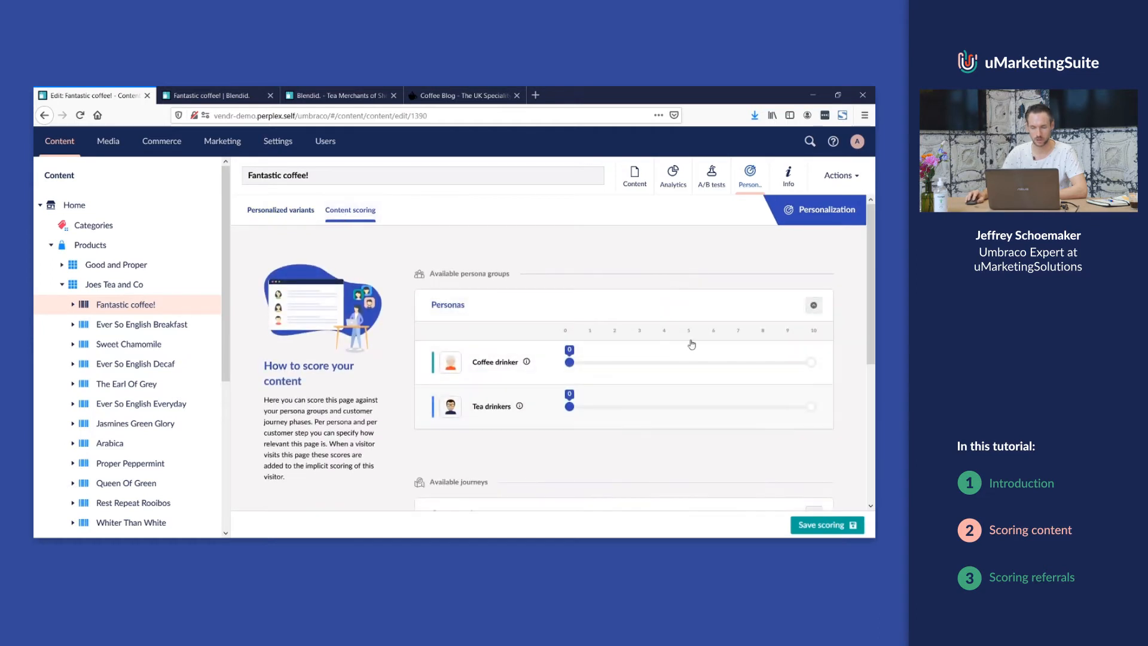
pyautogui.scroll(-3)
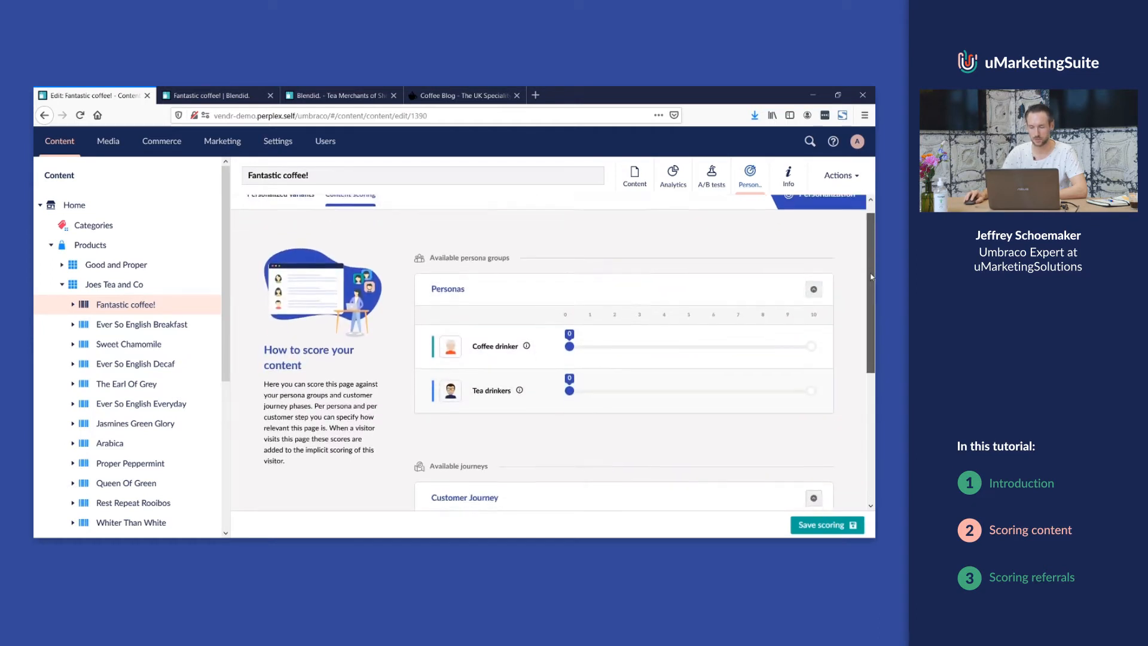
pyautogui.scroll(-3)
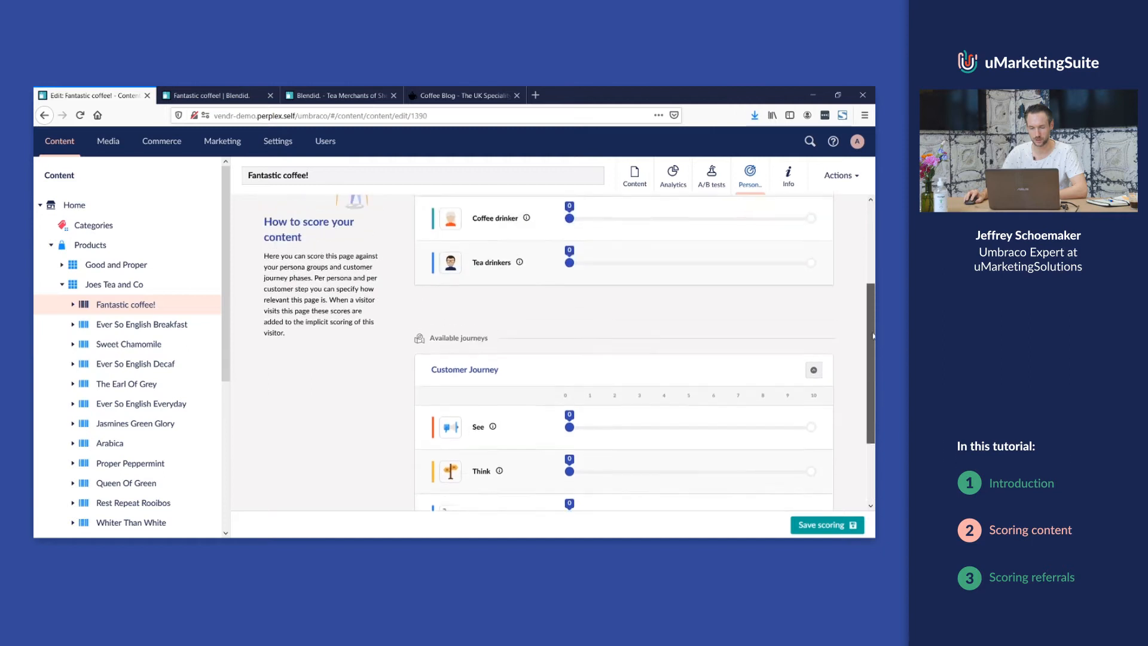
pyautogui.scroll(-3)
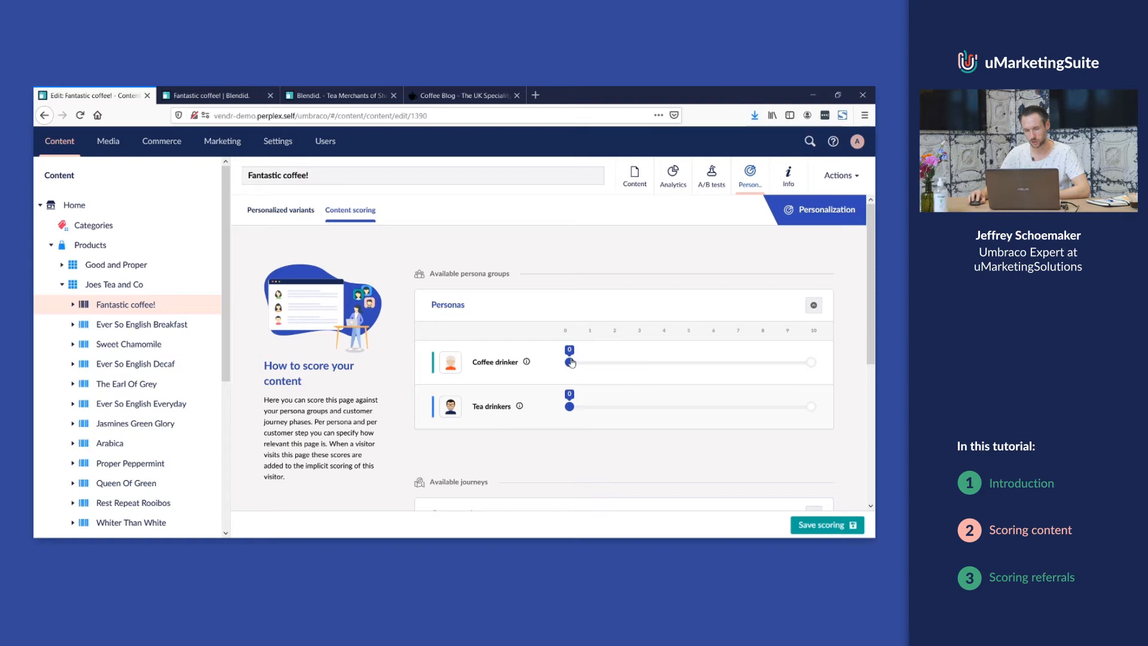
# - Raise the Coffee drinker score to 10 and save the page's scoring
pyautogui.moveTo(569, 361); pyautogui.dragTo(811, 361)
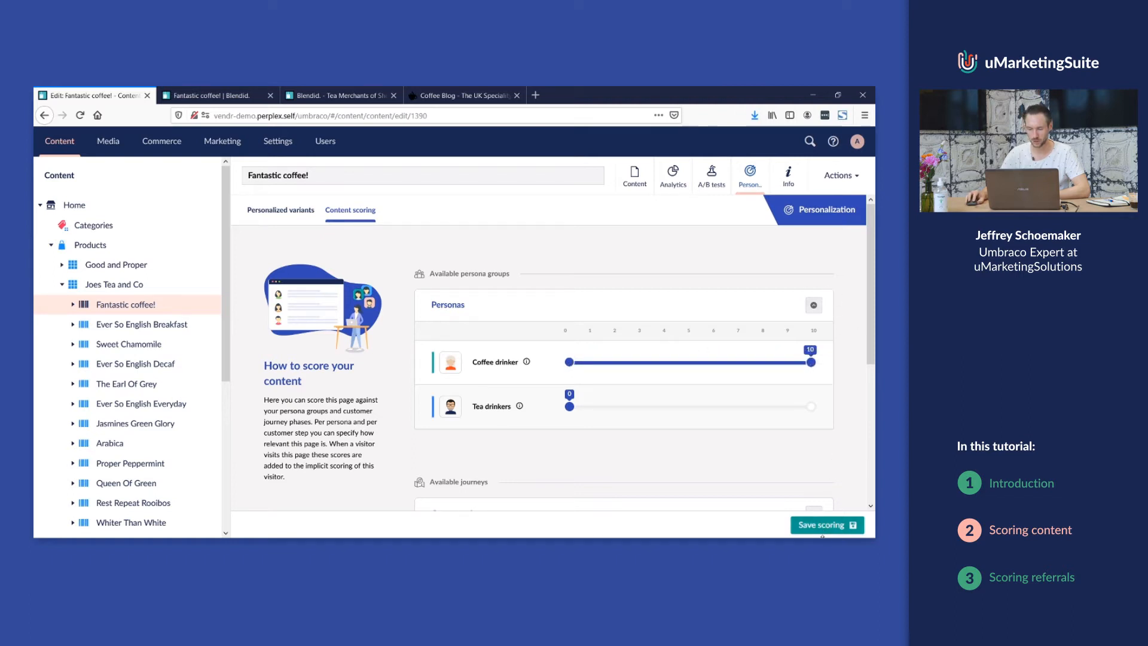
pyautogui.click(826, 525)
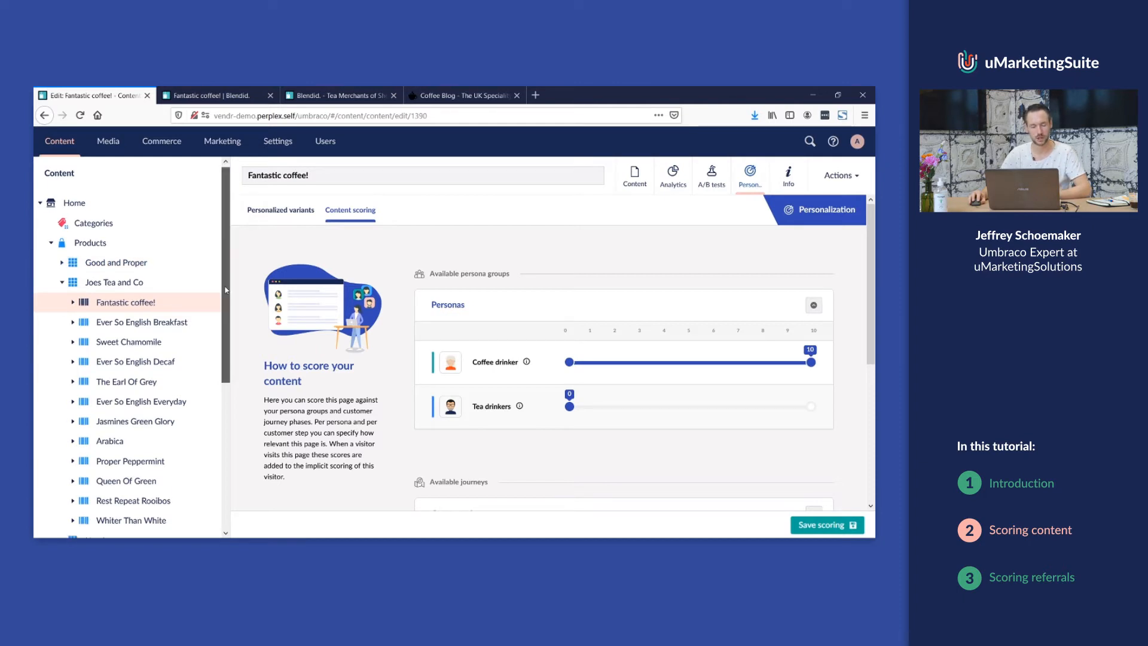
pyautogui.scroll(-3)
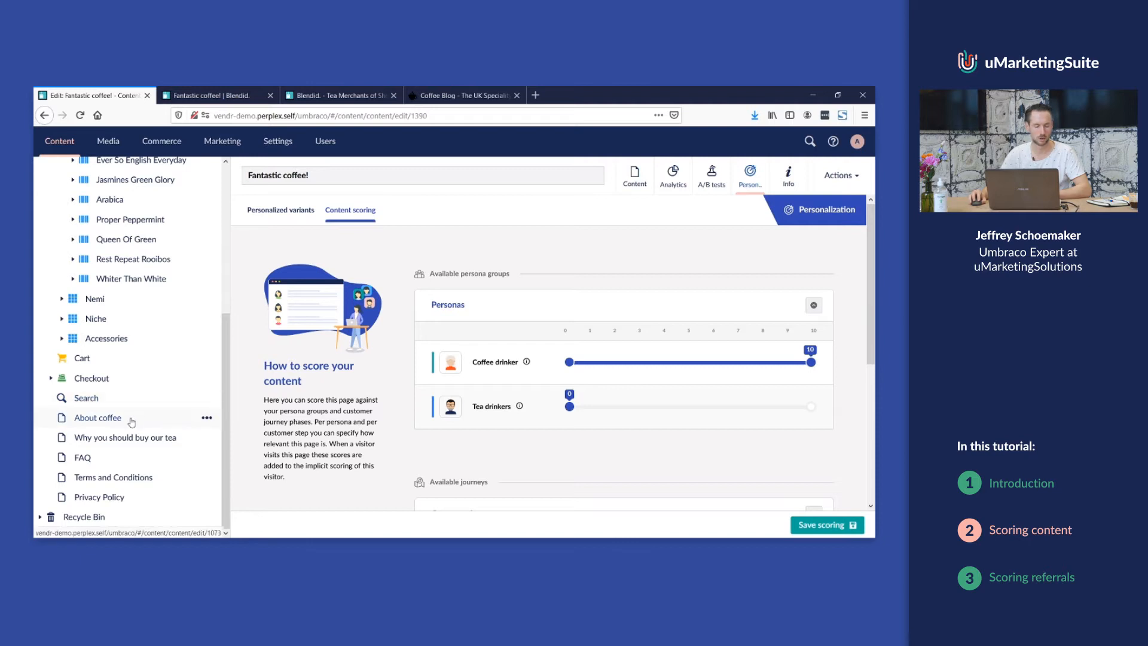
# - Open the About coffee page and go to its Personalization settings for scoring
pyautogui.click(97, 418)
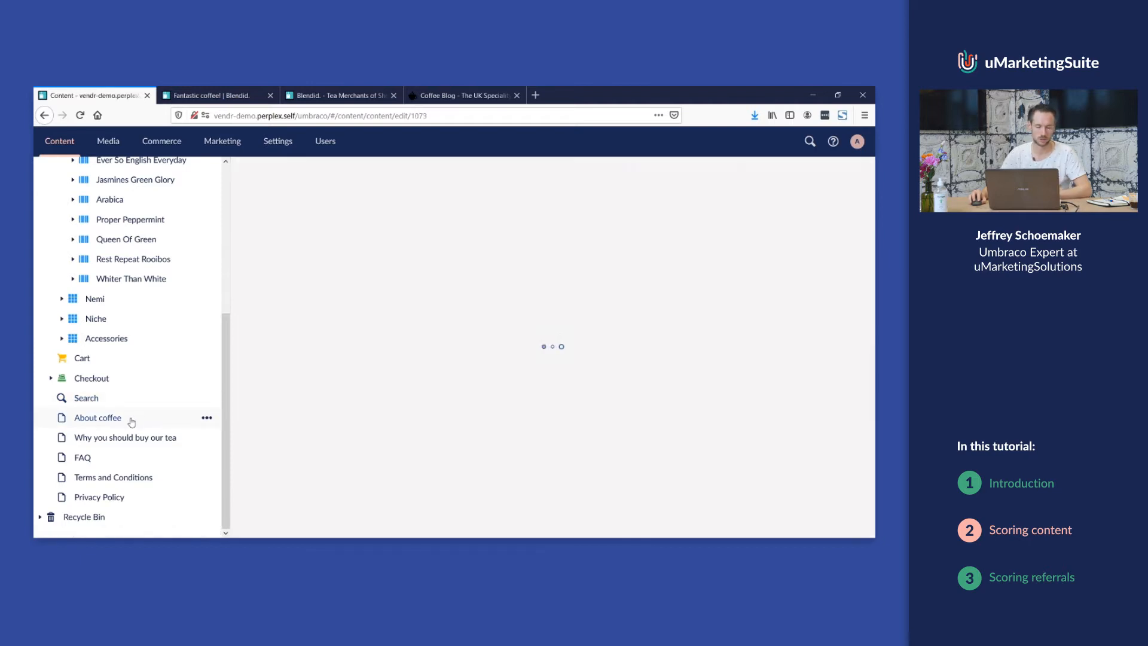
pyautogui.click(97, 417)
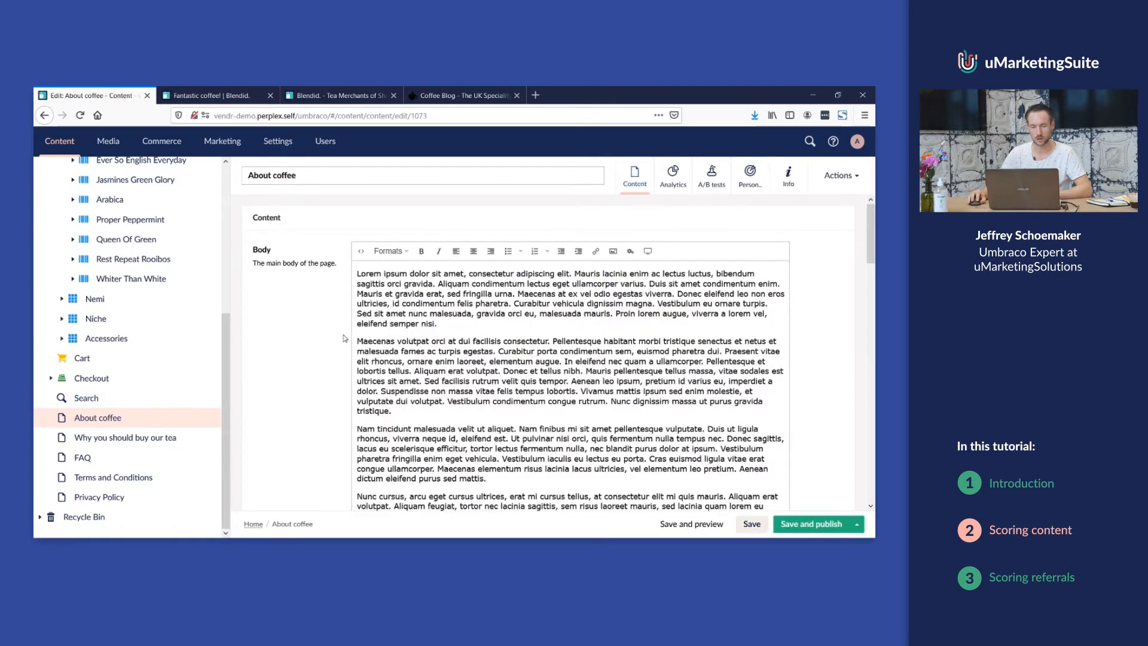
pyautogui.click(293, 174)
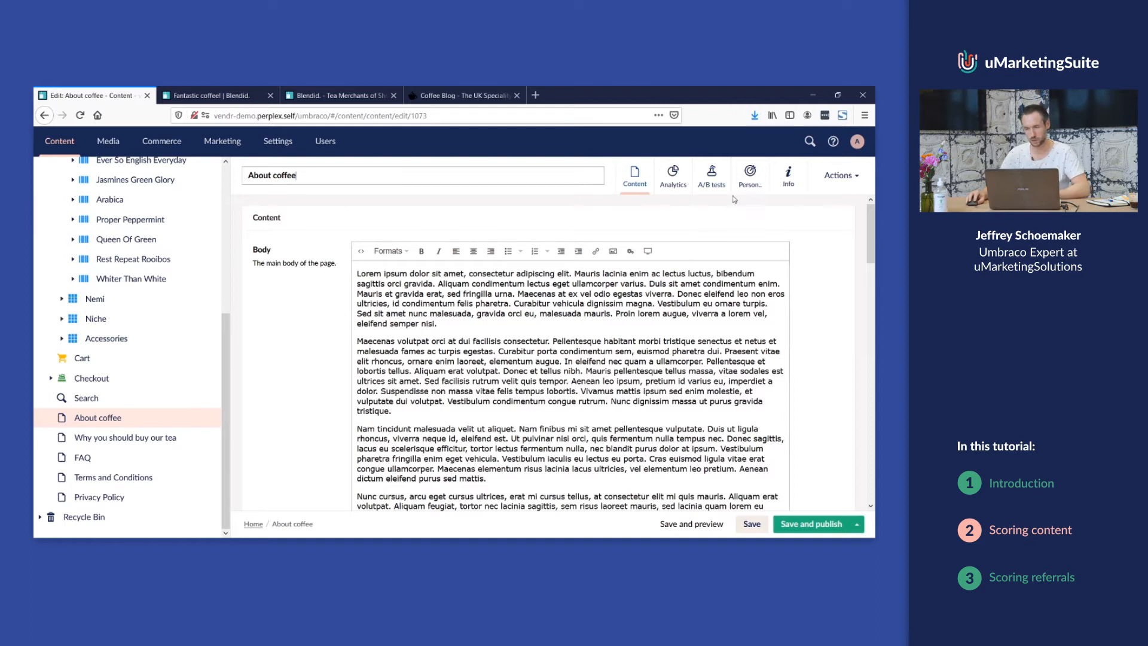
pyautogui.click(789, 176)
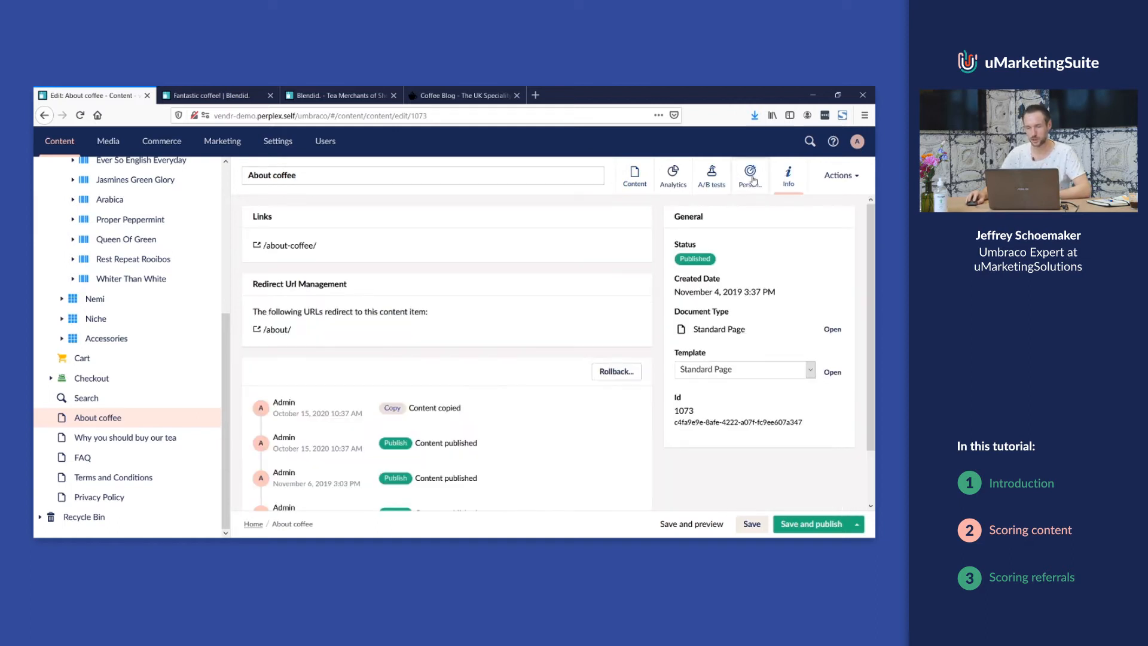
pyautogui.click(748, 176)
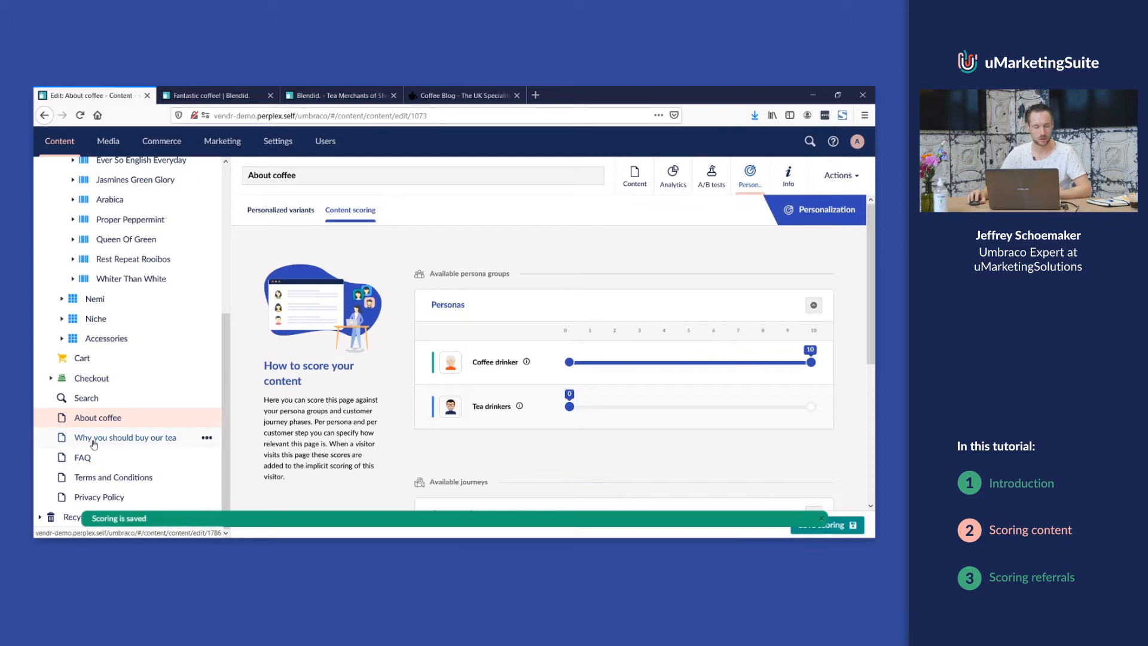
# - Score the Why you should buy our tea page 10 for Tea drinkers in Content scoring
pyautogui.click(126, 437)
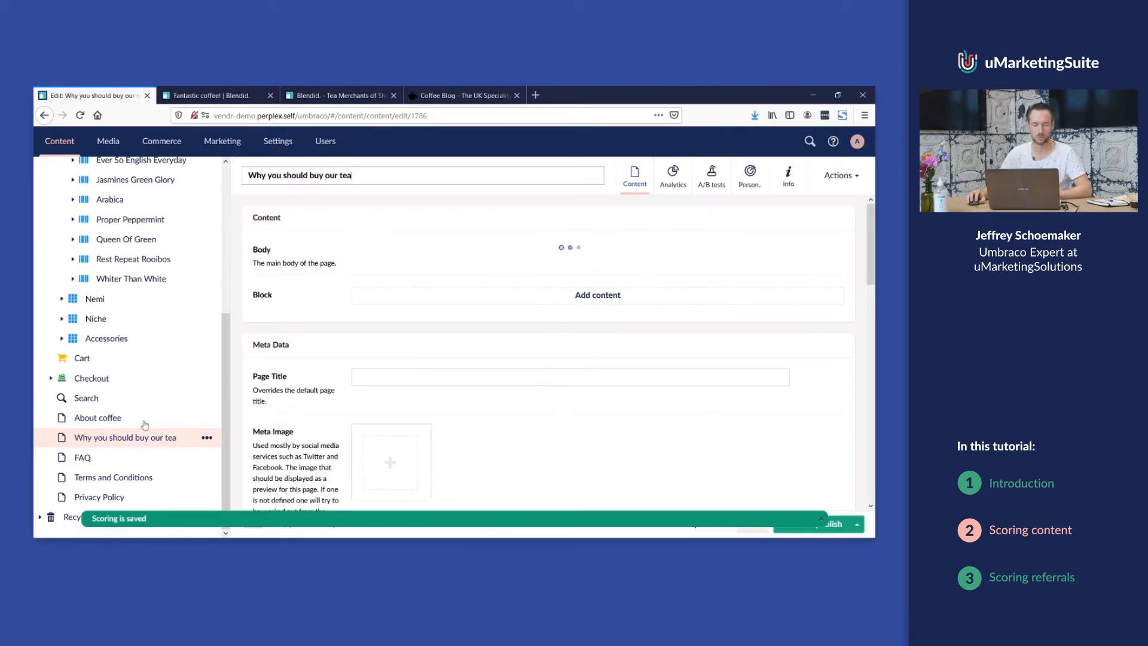
pyautogui.click(749, 174)
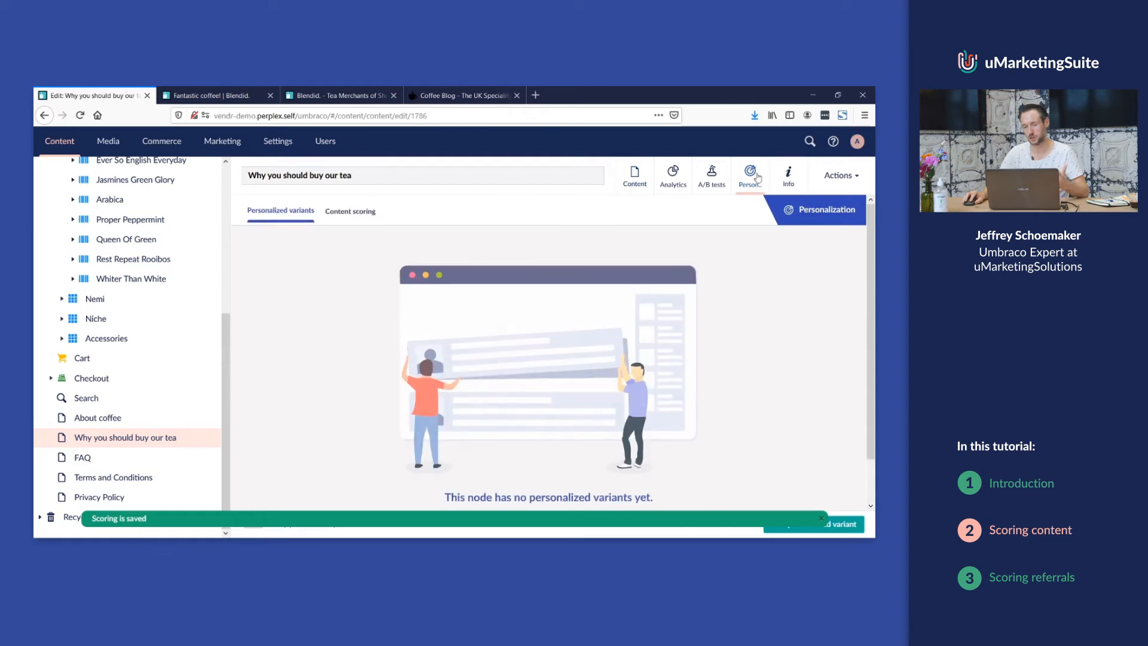
pyautogui.click(350, 210)
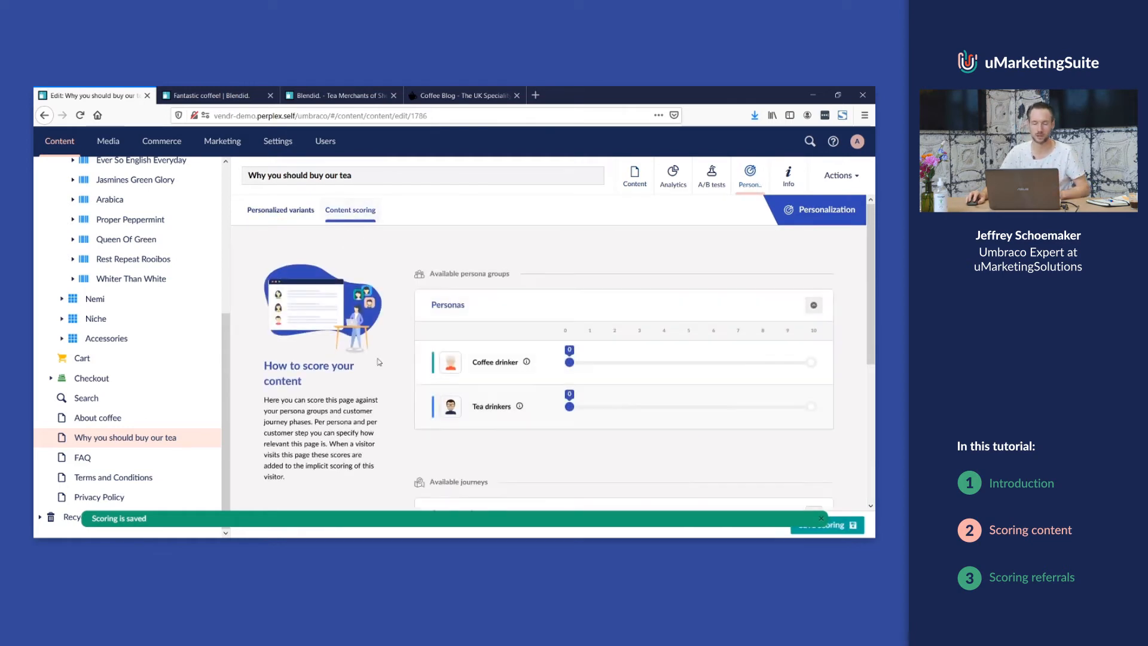
pyautogui.moveTo(567, 407); pyautogui.dragTo(811, 407)
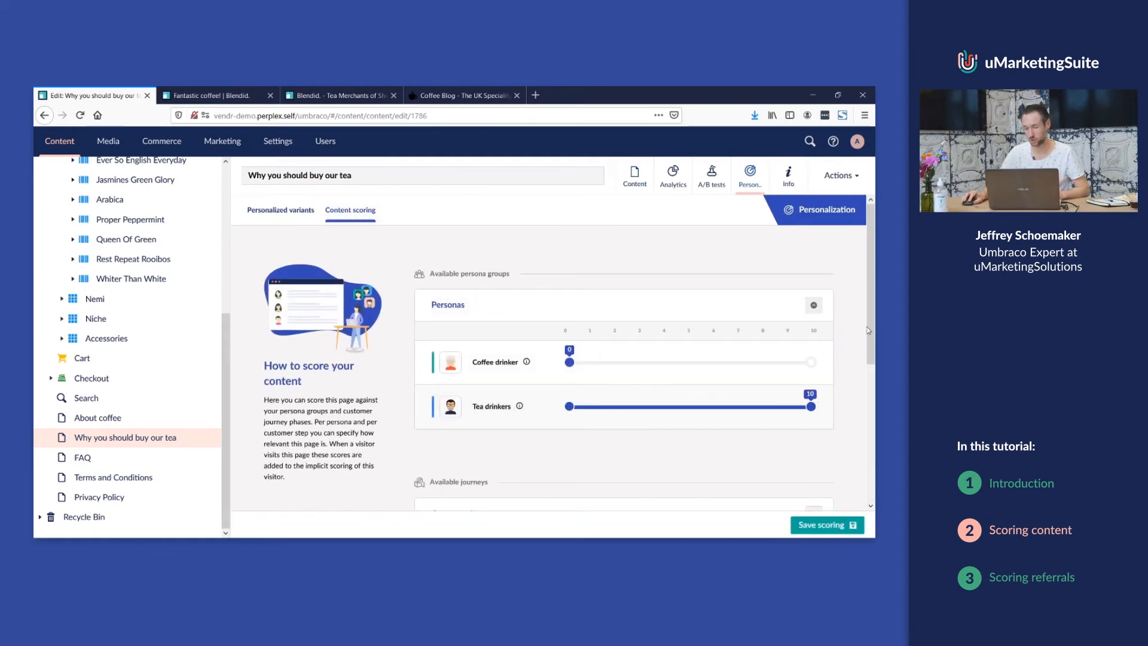
pyautogui.scroll(-3)
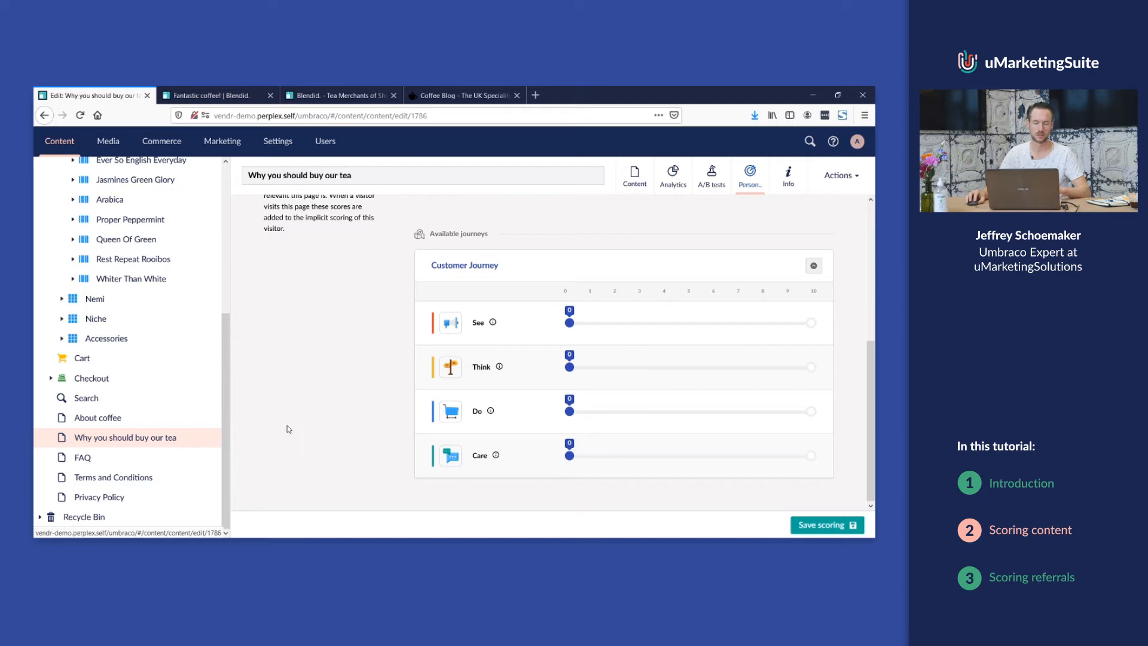
pyautogui.moveTo(306, 406)
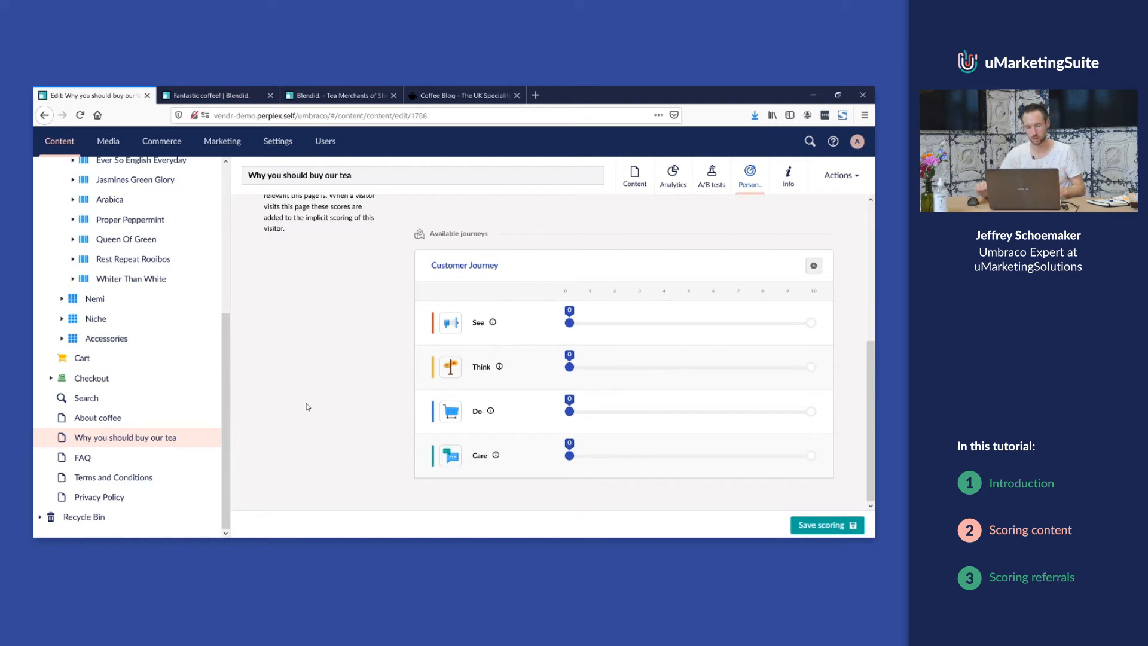
# - Set the Think journey phase score to 10 and save the scoring
pyautogui.moveTo(570, 367); pyautogui.dragTo(763, 367)
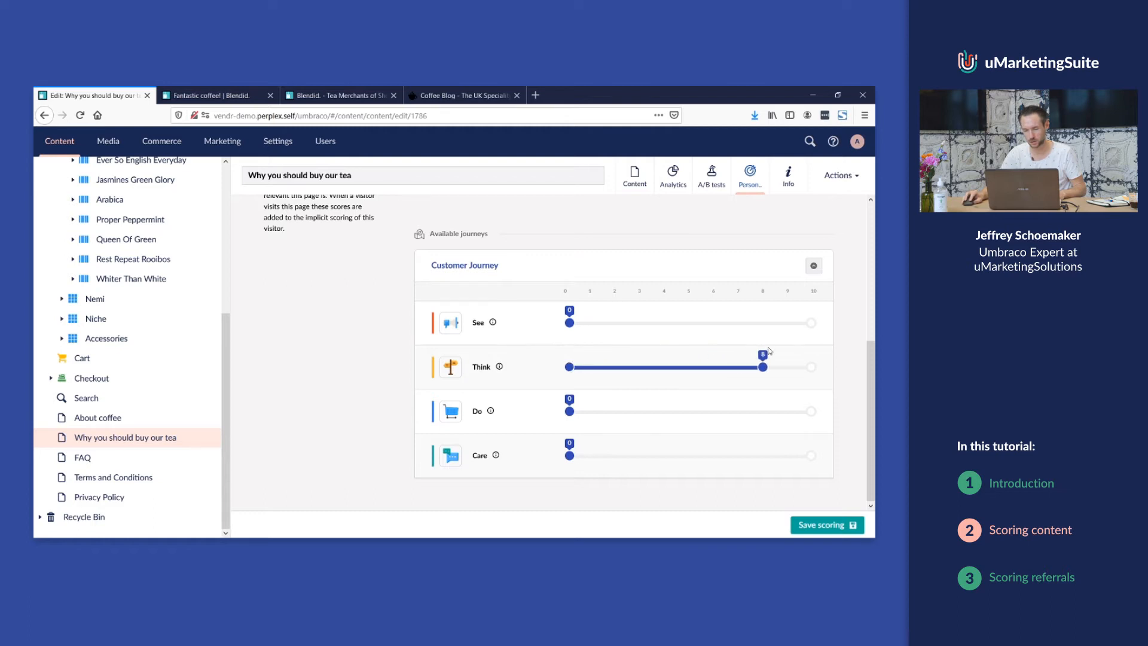
pyautogui.moveTo(764, 367); pyautogui.dragTo(811, 367)
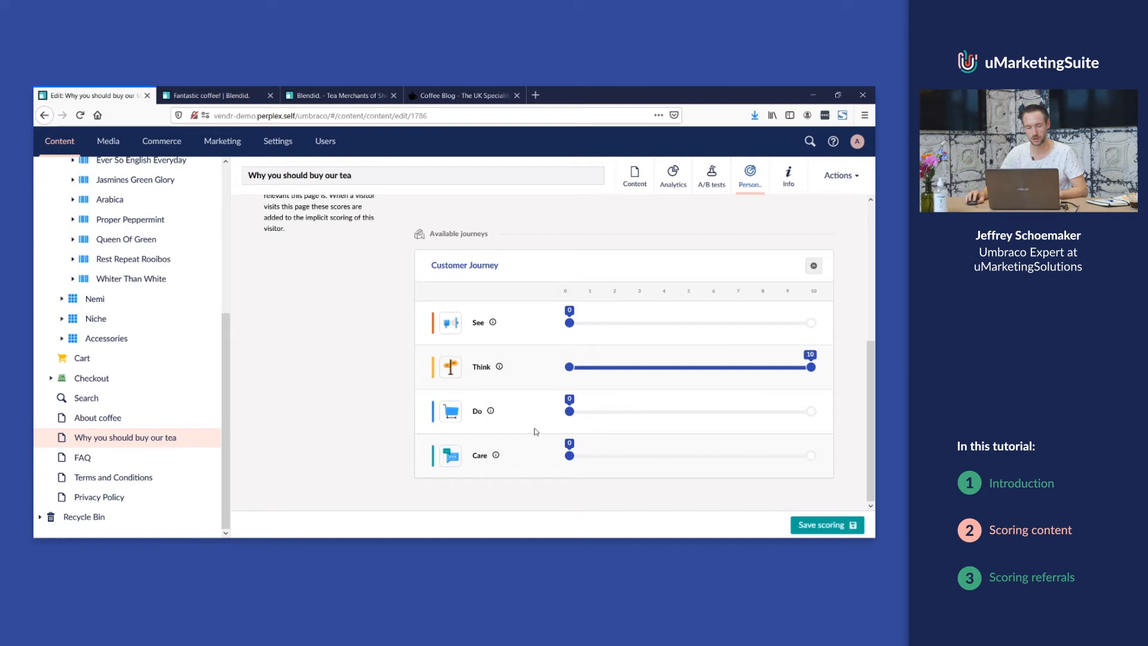
pyautogui.moveTo(578, 475)
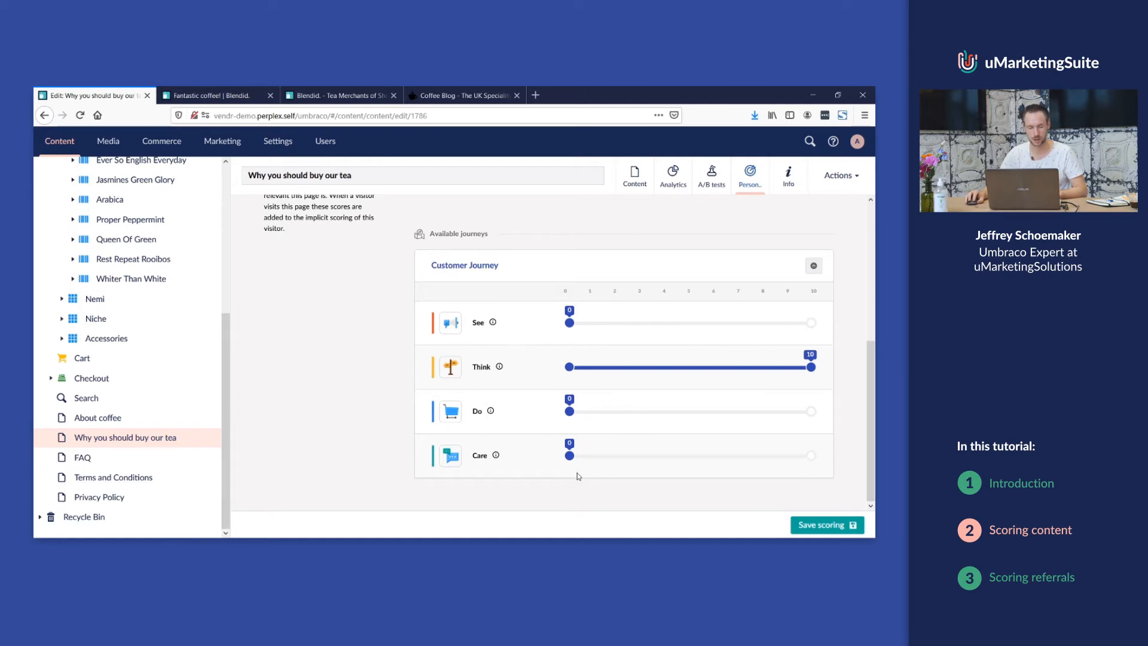
pyautogui.moveTo(341, 466)
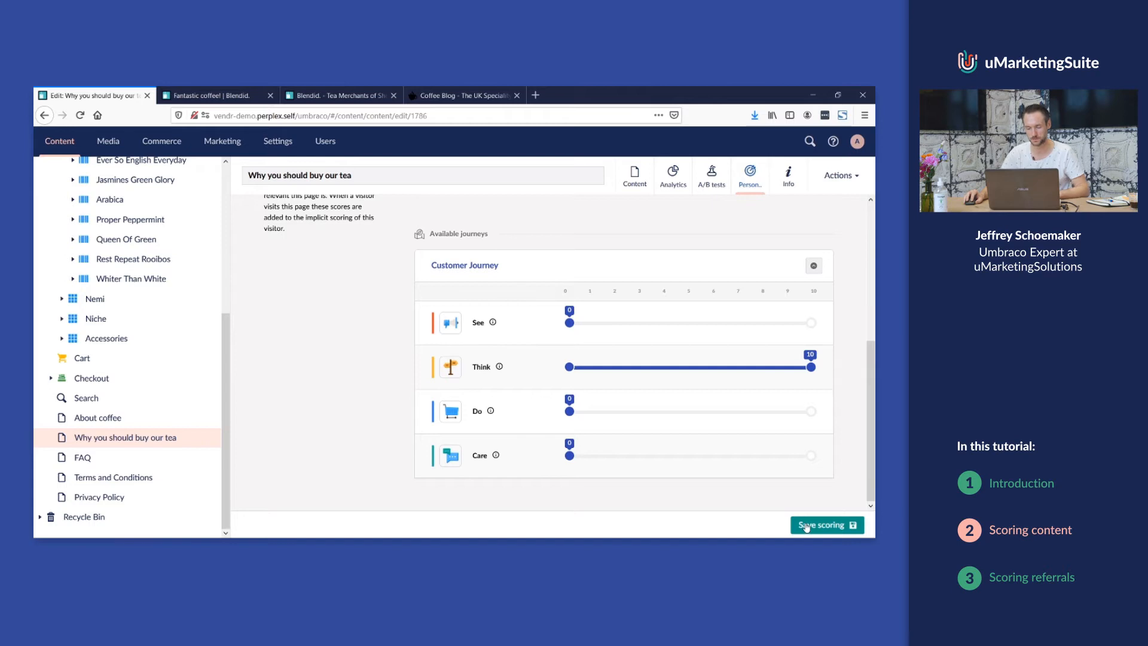
pyautogui.click(826, 525)
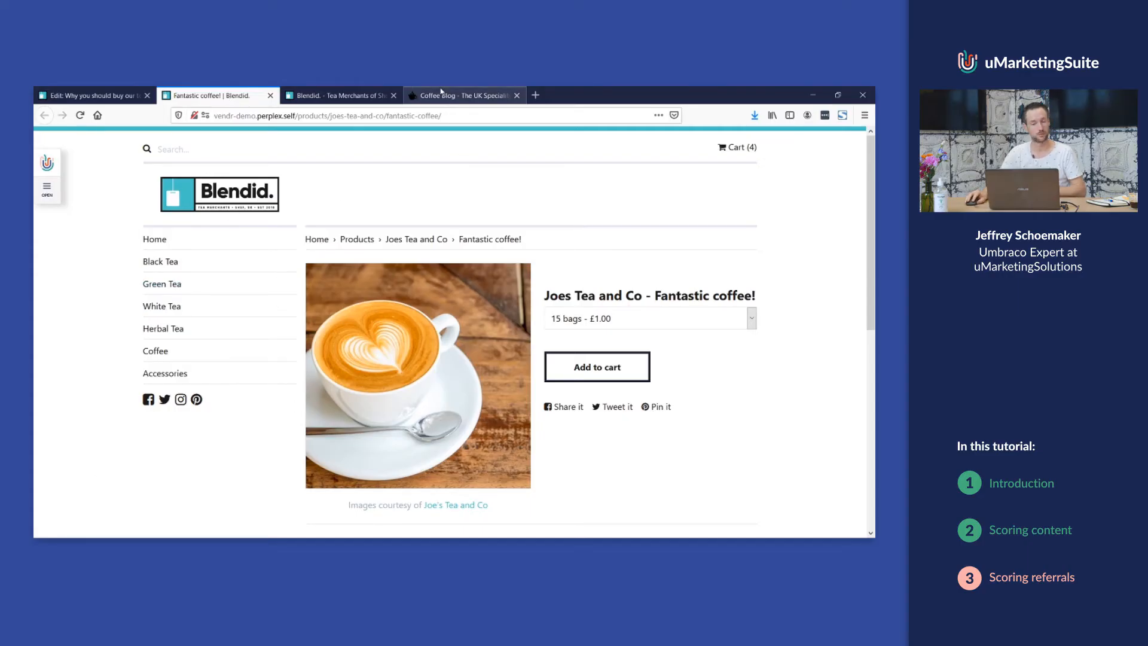
# - Browse the coffeeblog.co.uk home page, then load the Blendid storefront in another tab
pyautogui.click(463, 96)
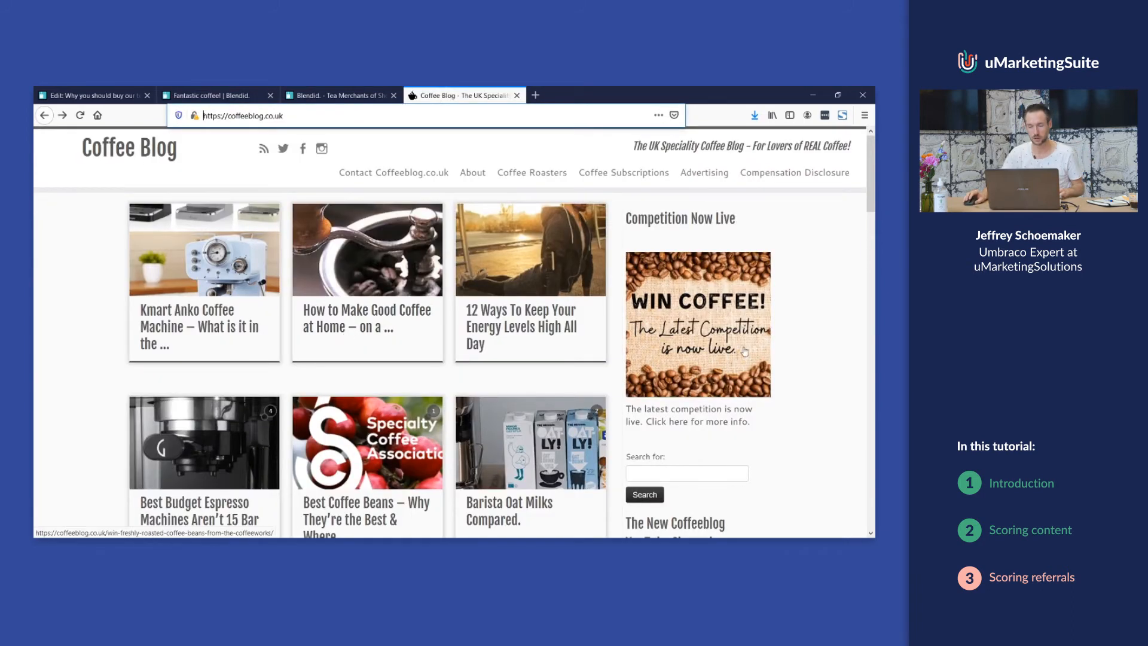
pyautogui.scroll(-3)
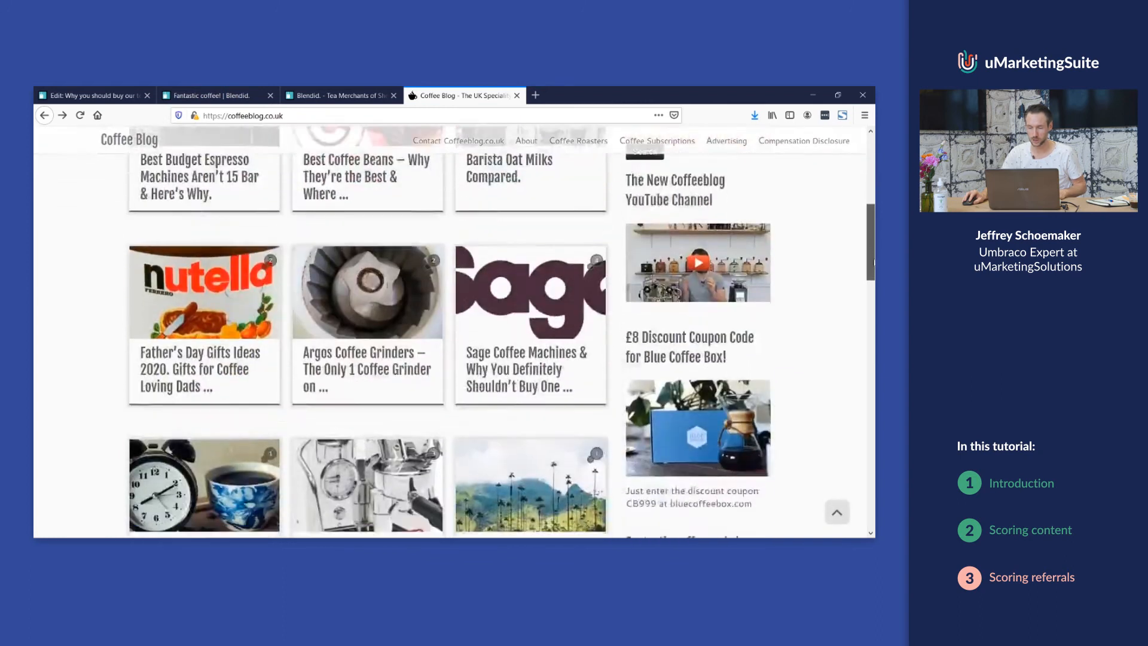
pyautogui.scroll(-3)
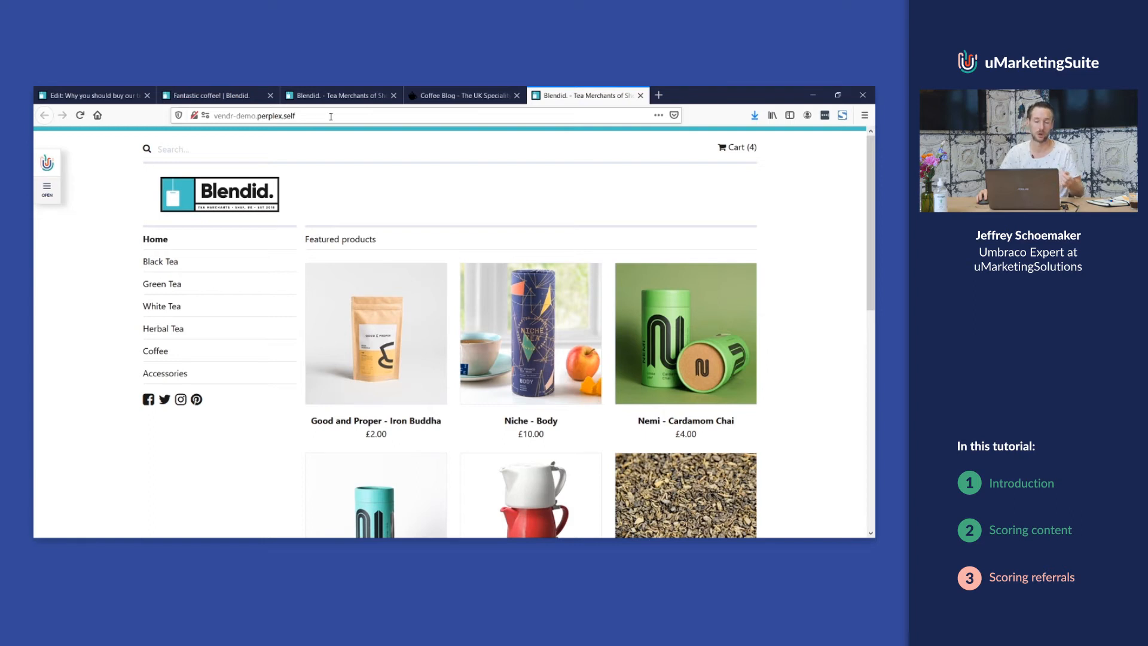
pyautogui.click(340, 96)
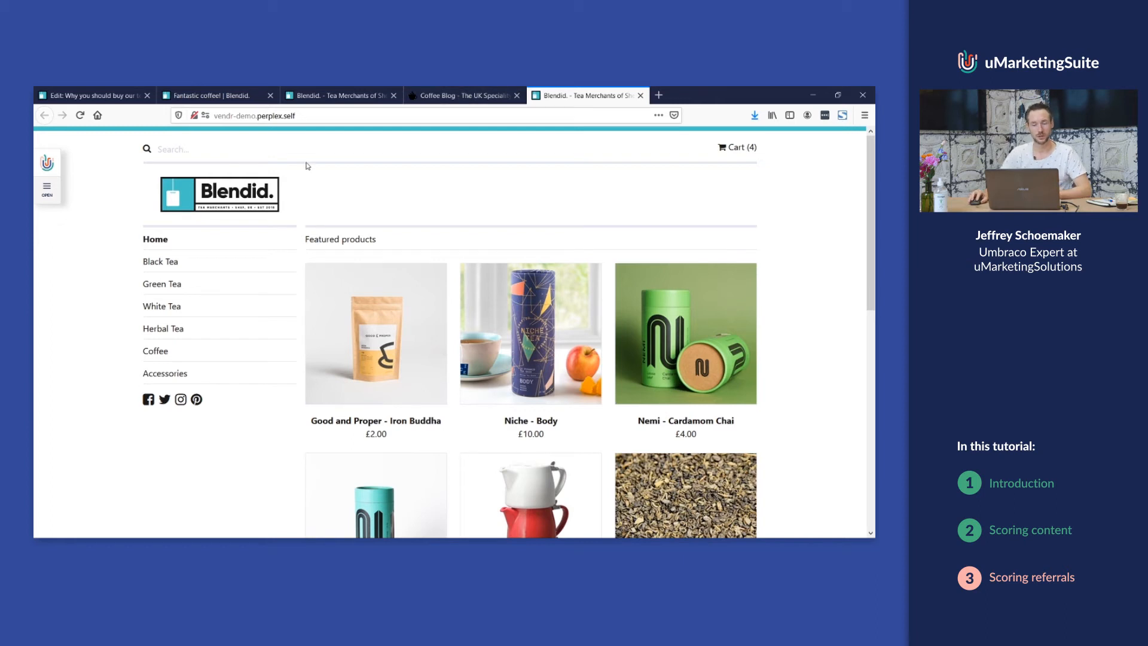
# - Show the empty Referral Scoring overview under Marketing > Personalization
pyautogui.click(94, 96)
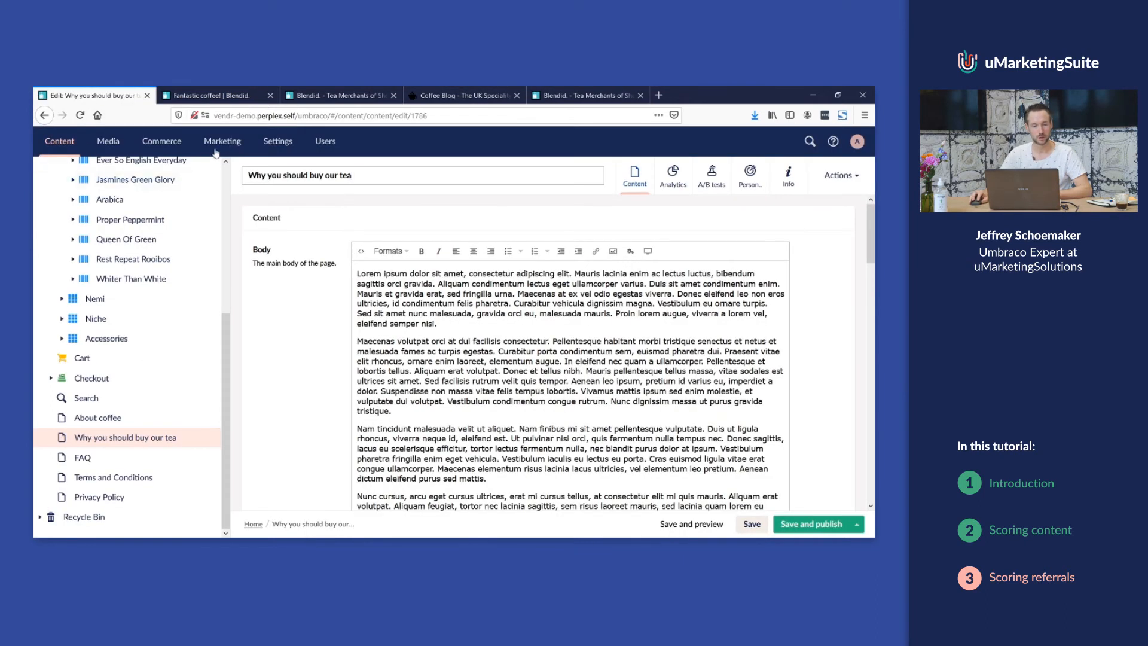
pyautogui.click(222, 141)
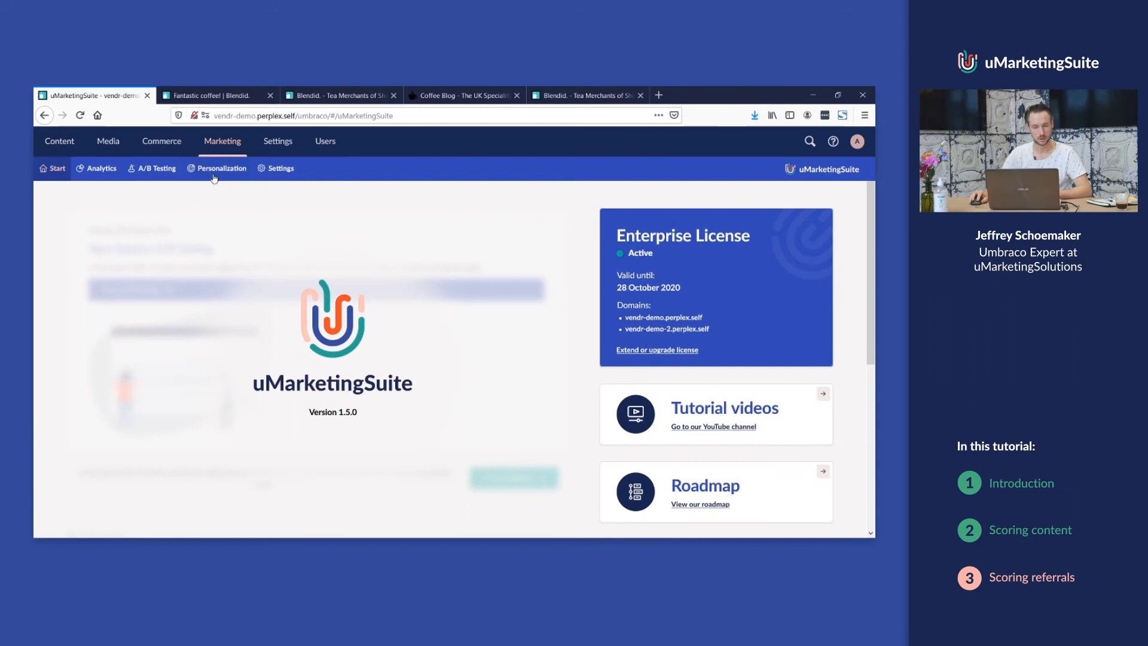
pyautogui.click(223, 168)
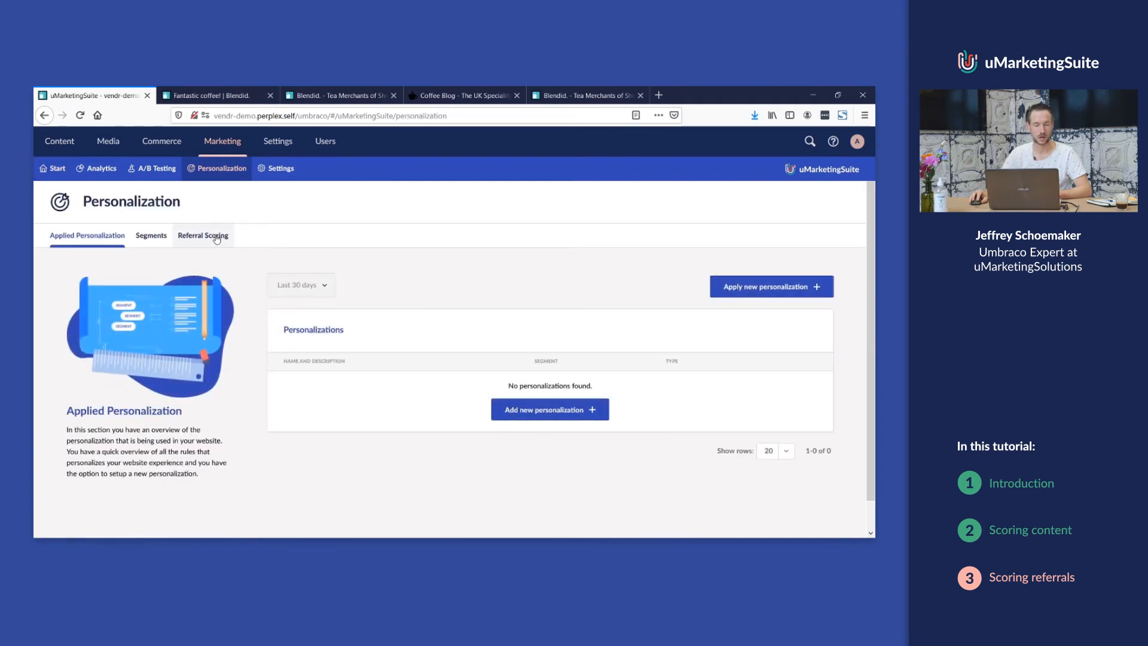
pyautogui.click(203, 236)
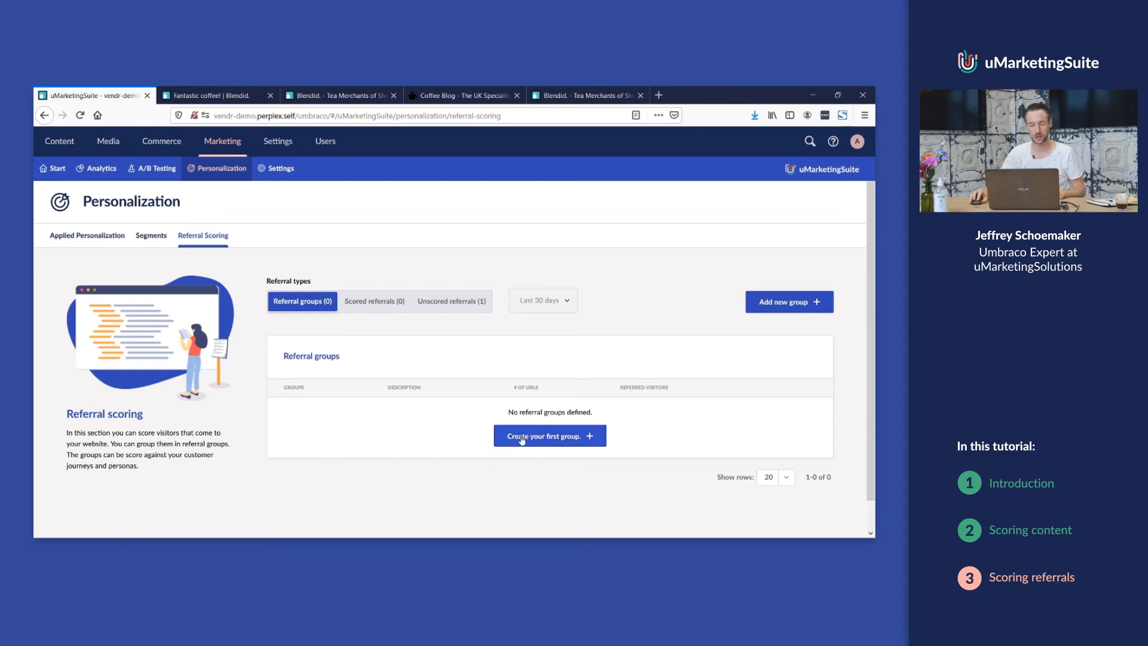
# - Start a referral group 'Blogs' described 'Blogs for coffee drinkers' scored 10 for Coffee drinker
pyautogui.click(548, 435)
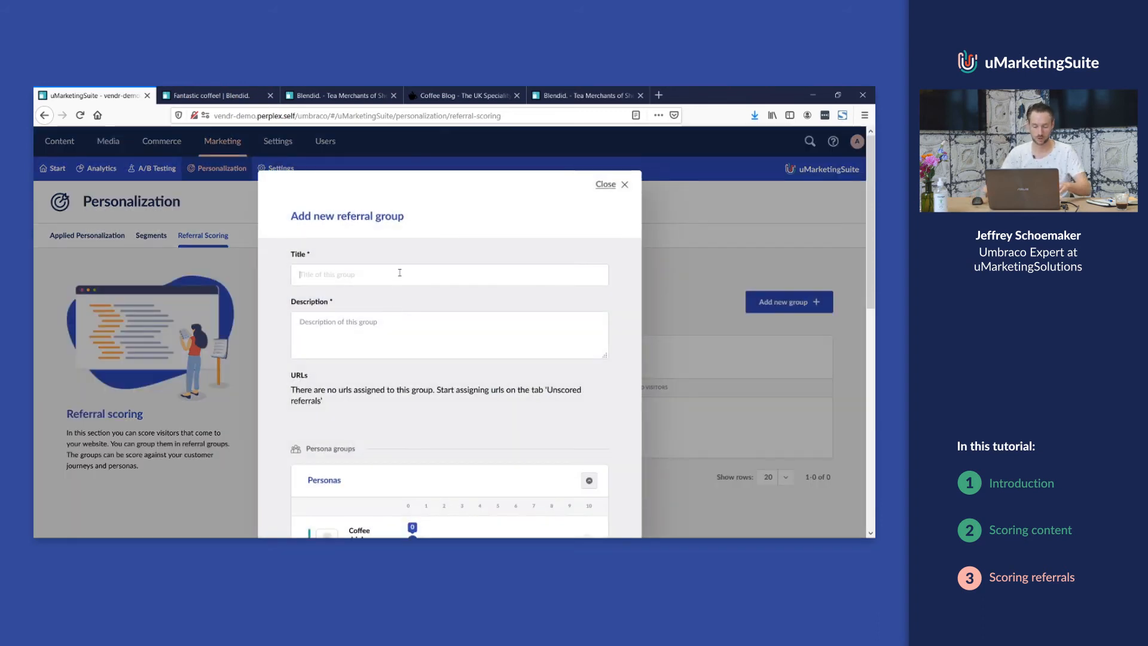
pyautogui.write('Blogs for coffee drinkers')
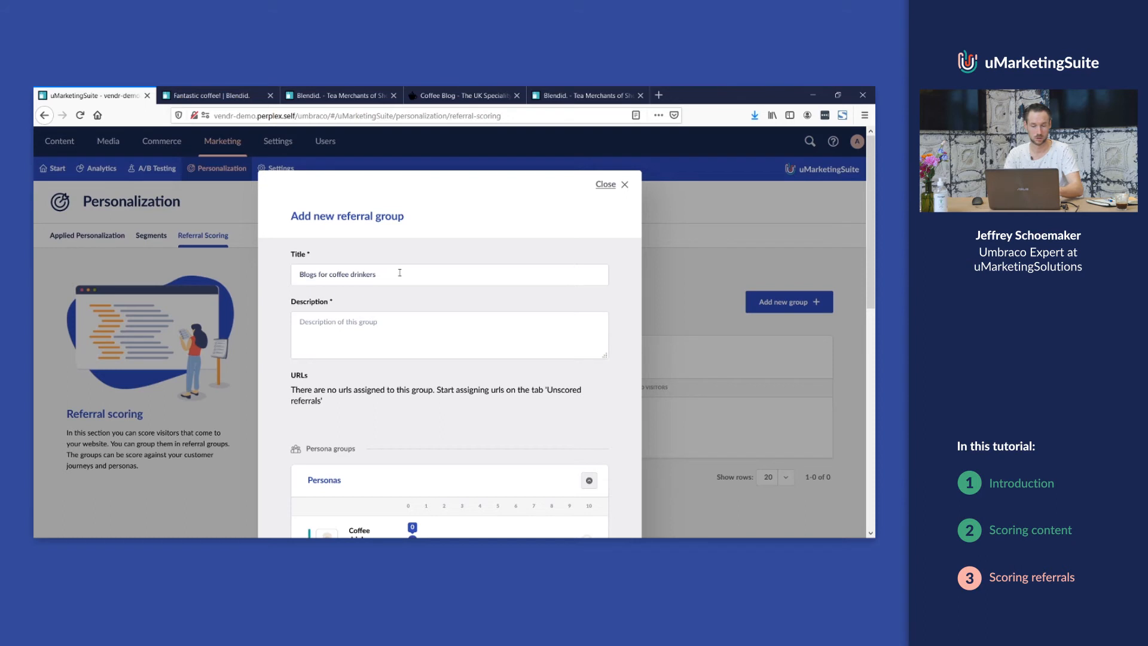
pyautogui.write('Blogs for coffee drinkers')
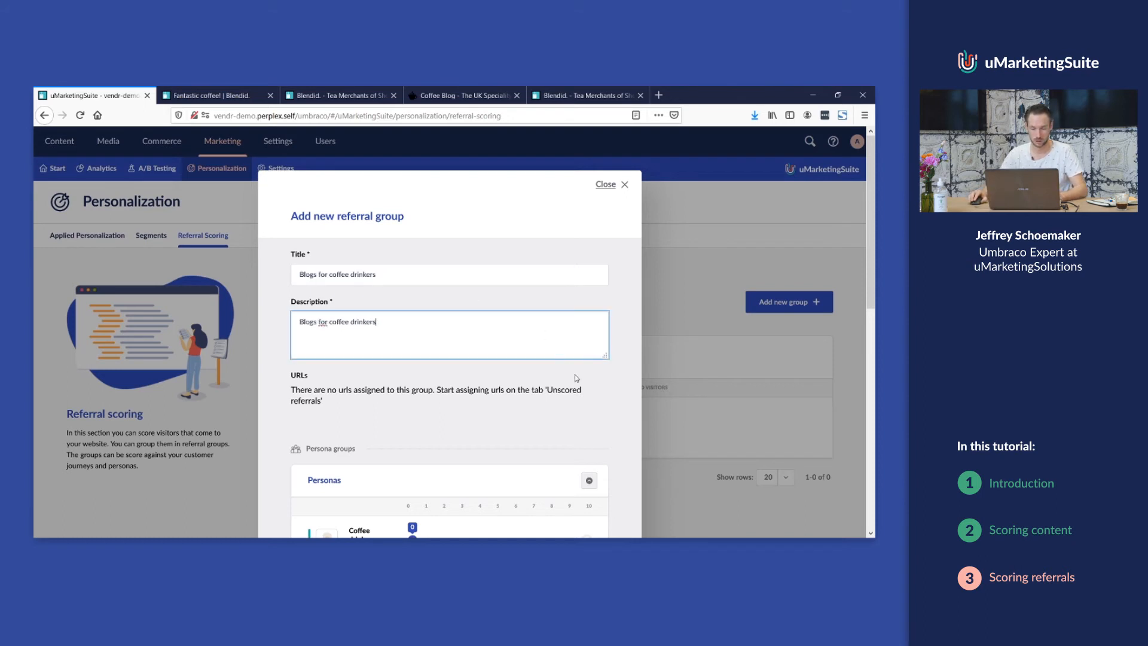
pyautogui.scroll(-3)
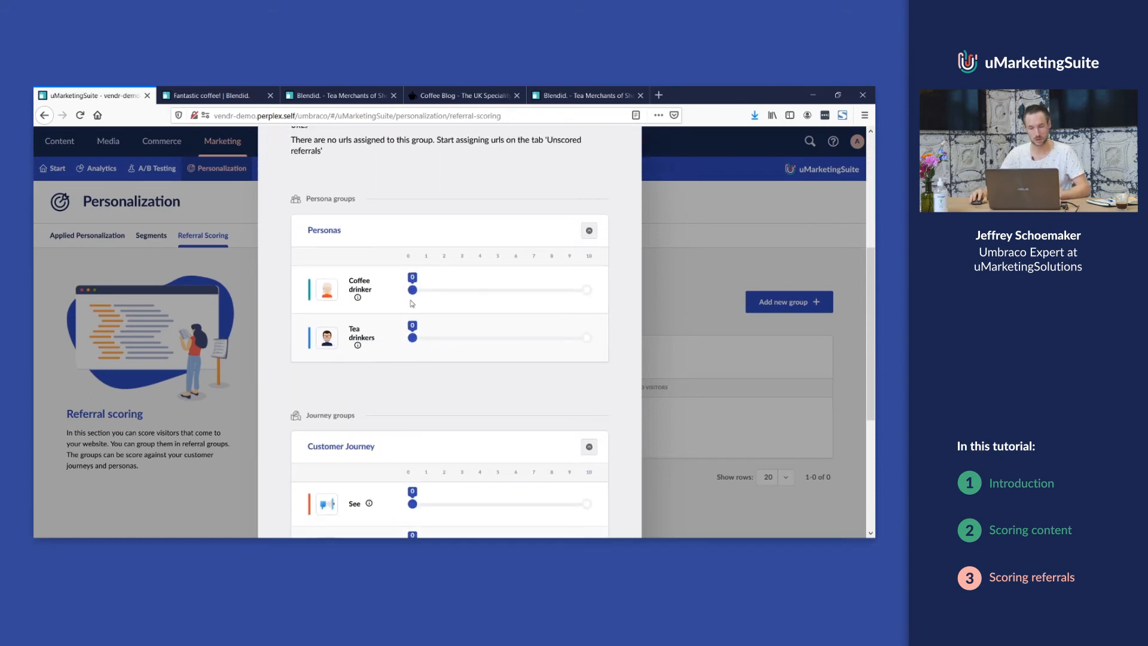
pyautogui.moveTo(412, 290); pyautogui.dragTo(586, 289)
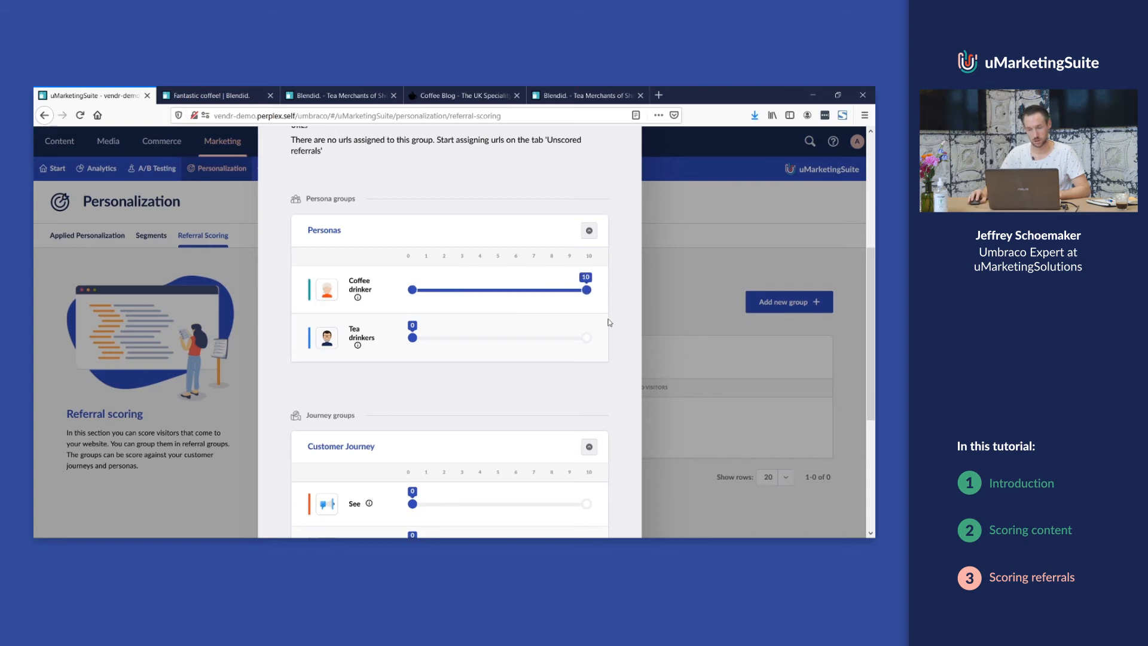
# - Set the group's See journey stage score to 10 and add the group
pyautogui.scroll(-3)
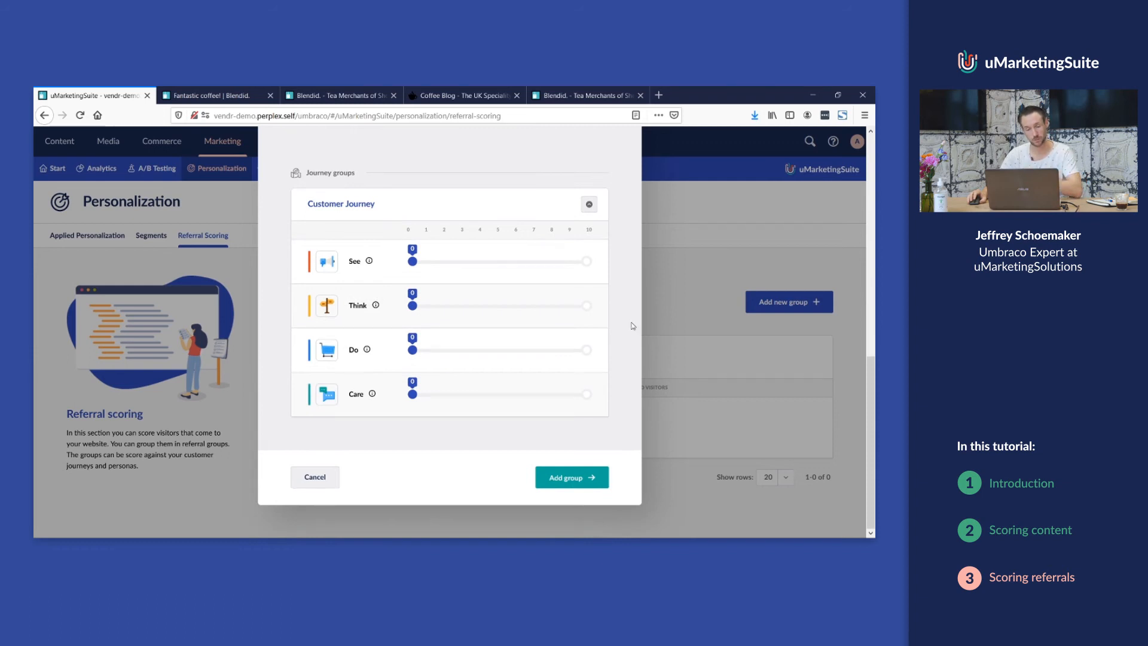
pyautogui.moveTo(510, 294)
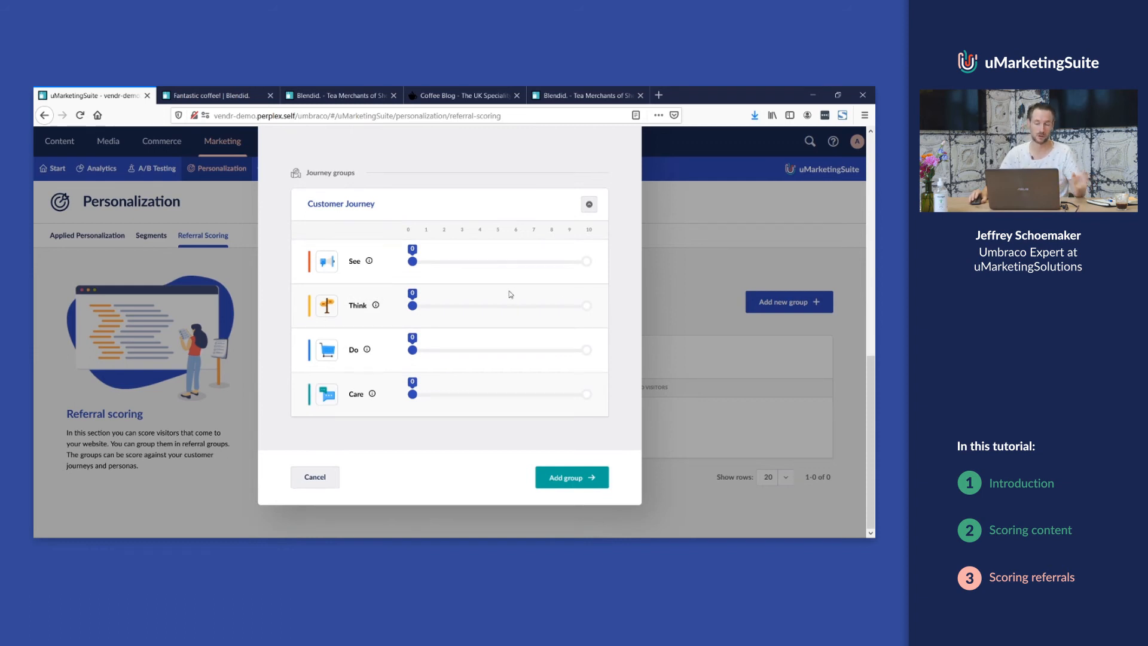
pyautogui.moveTo(412, 260); pyautogui.dragTo(551, 260)
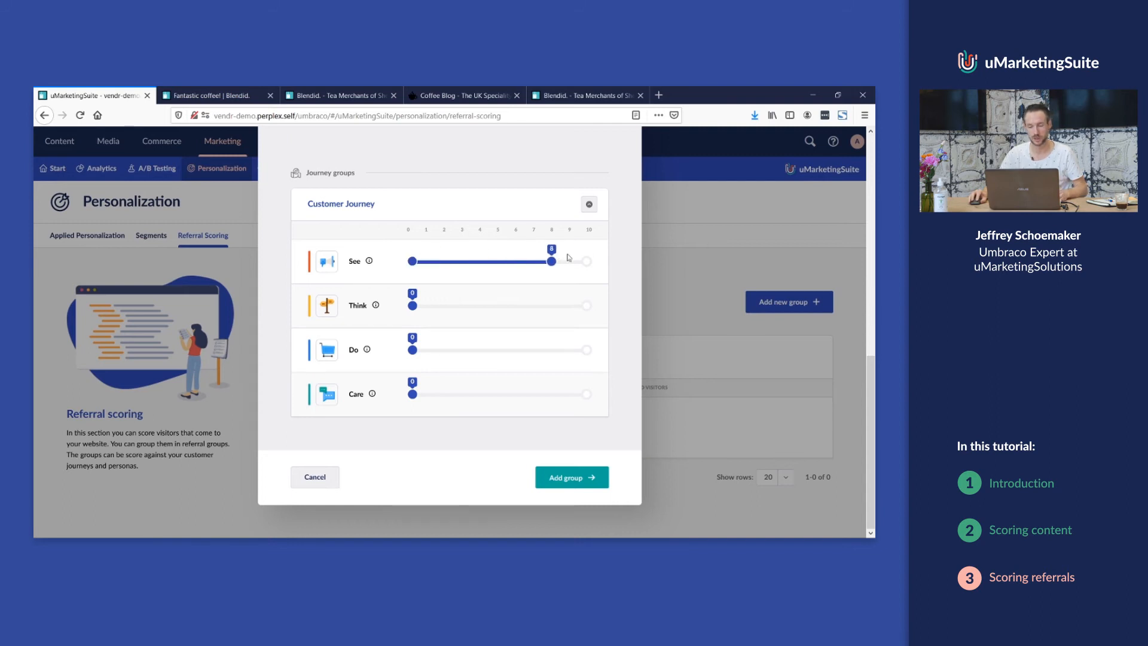
pyautogui.moveTo(551, 262); pyautogui.dragTo(586, 262)
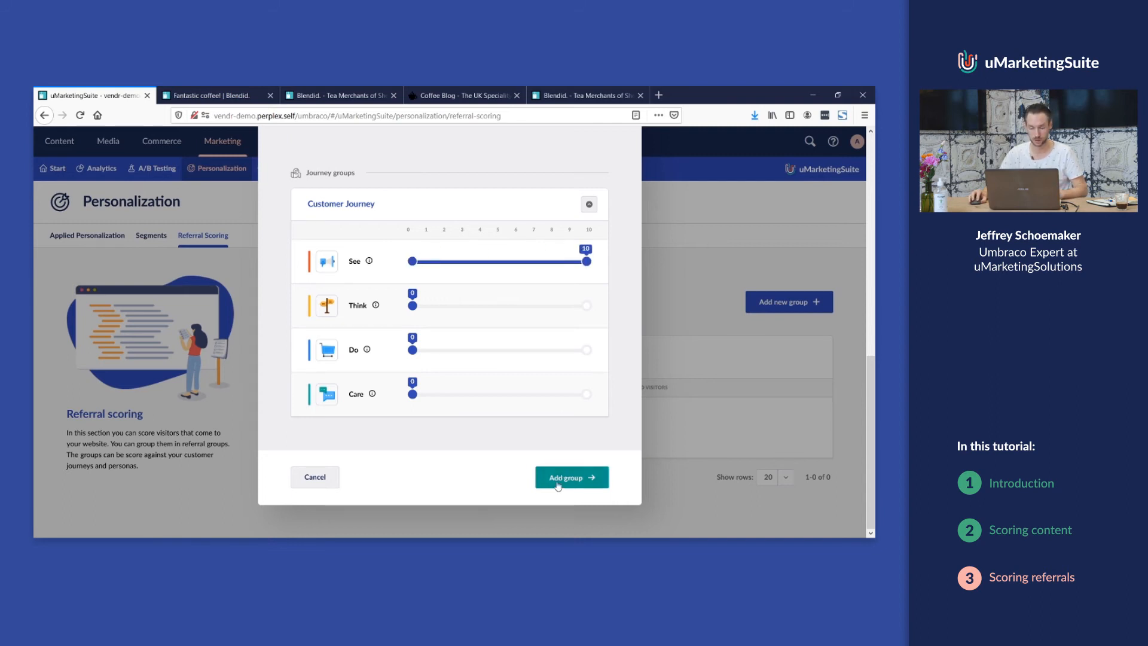
pyautogui.click(572, 477)
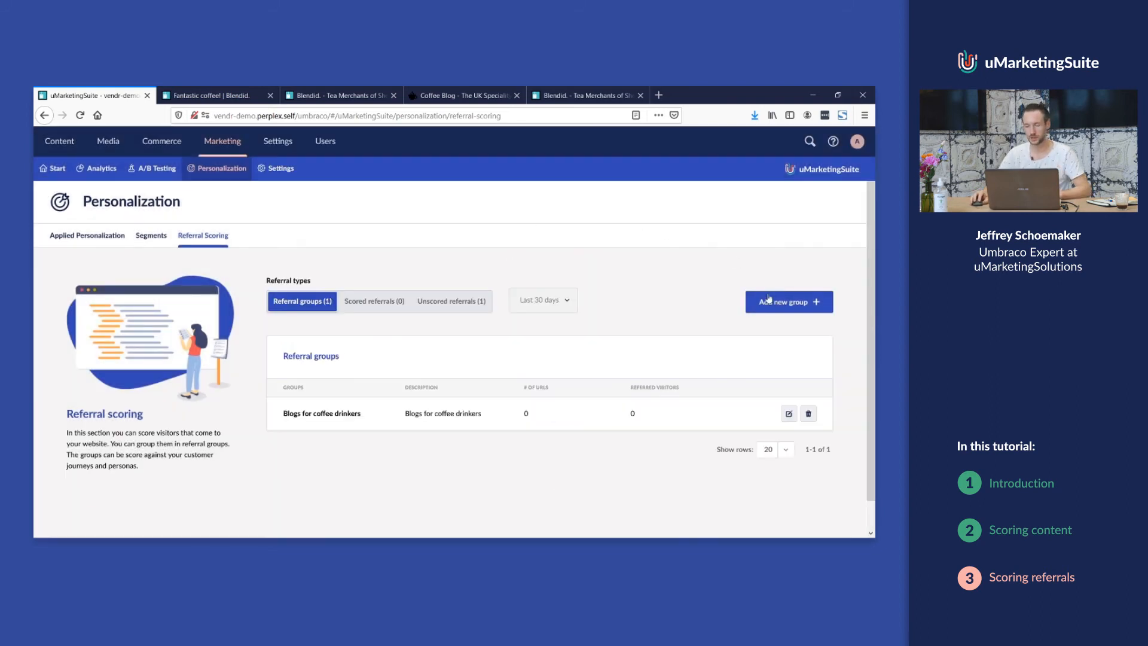
# - Add a referral group 'A group of' / 'tea drinkers' with the See stage scored 10
pyautogui.click(788, 302)
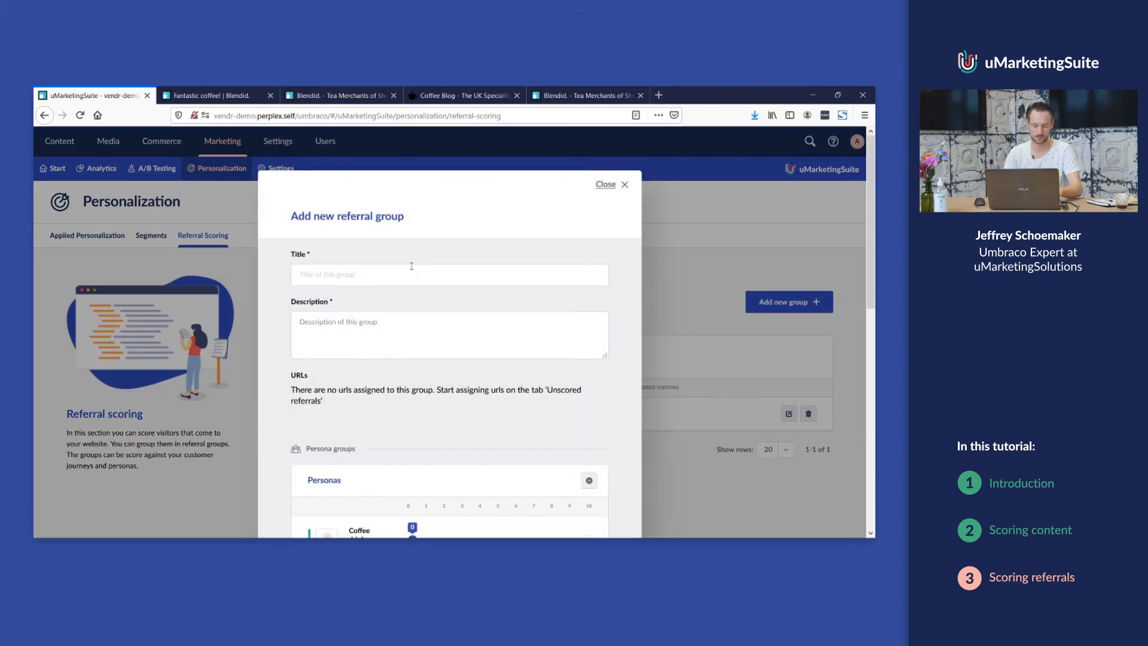
pyautogui.write('A group of')
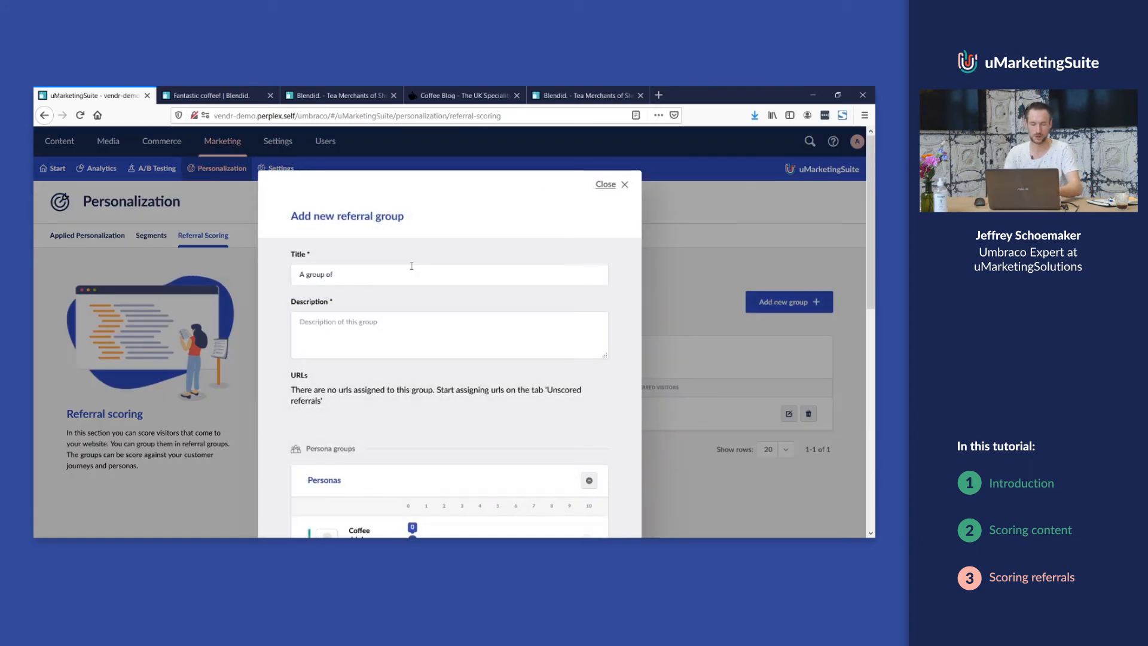
pyautogui.write('tea drinkers')
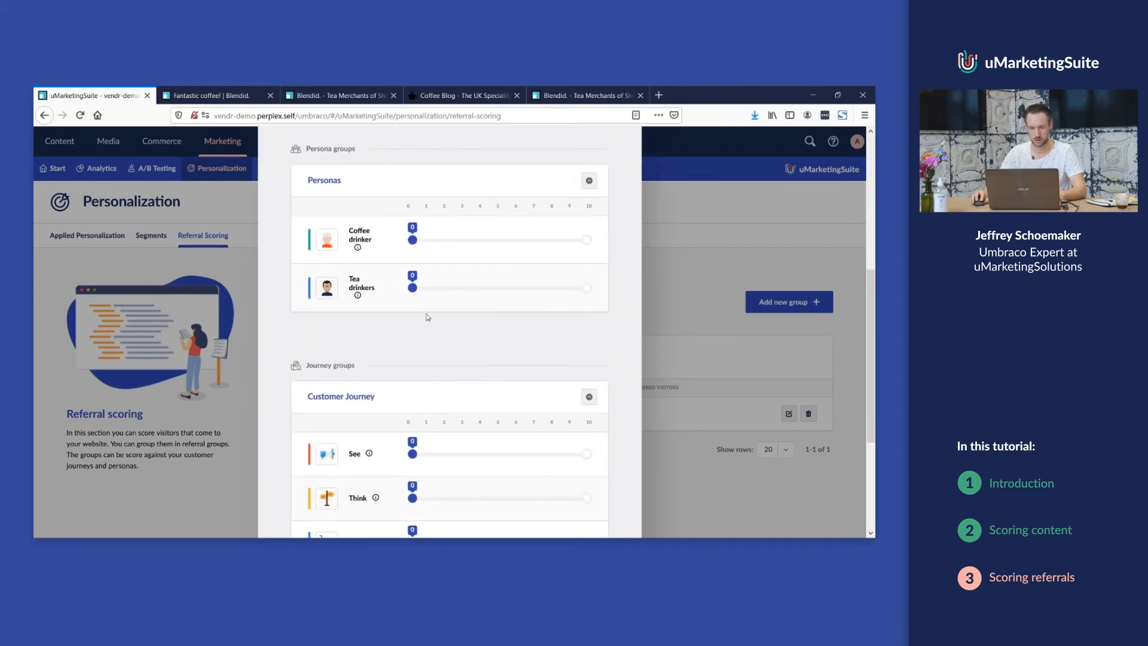
pyautogui.moveTo(412, 288); pyautogui.dragTo(586, 288)
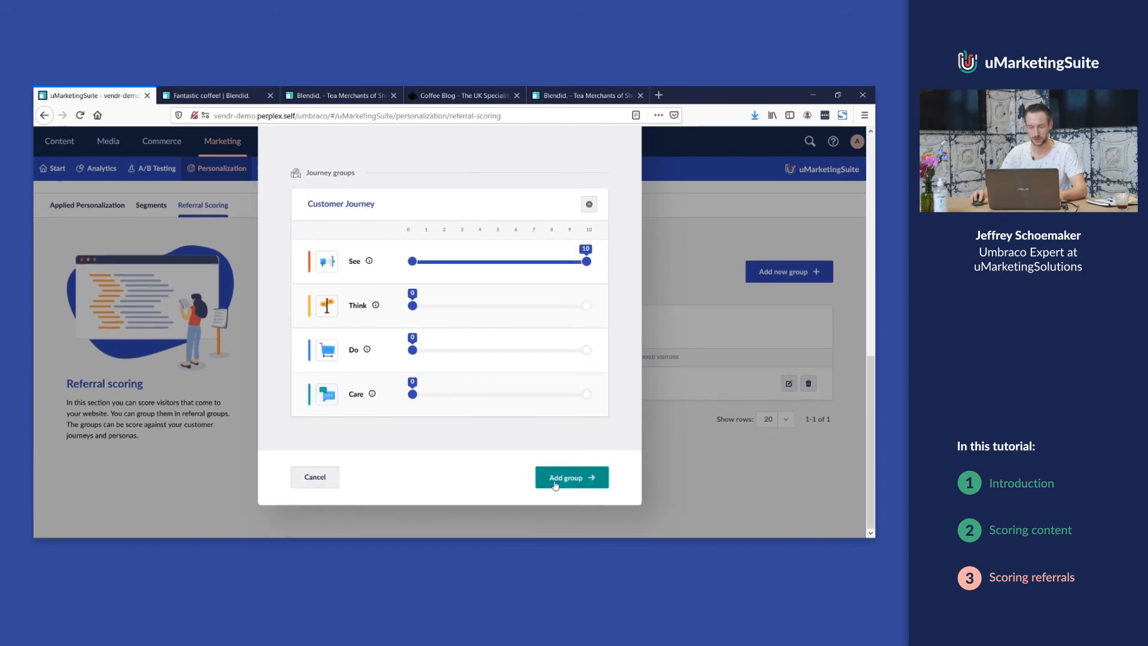
pyautogui.click(572, 477)
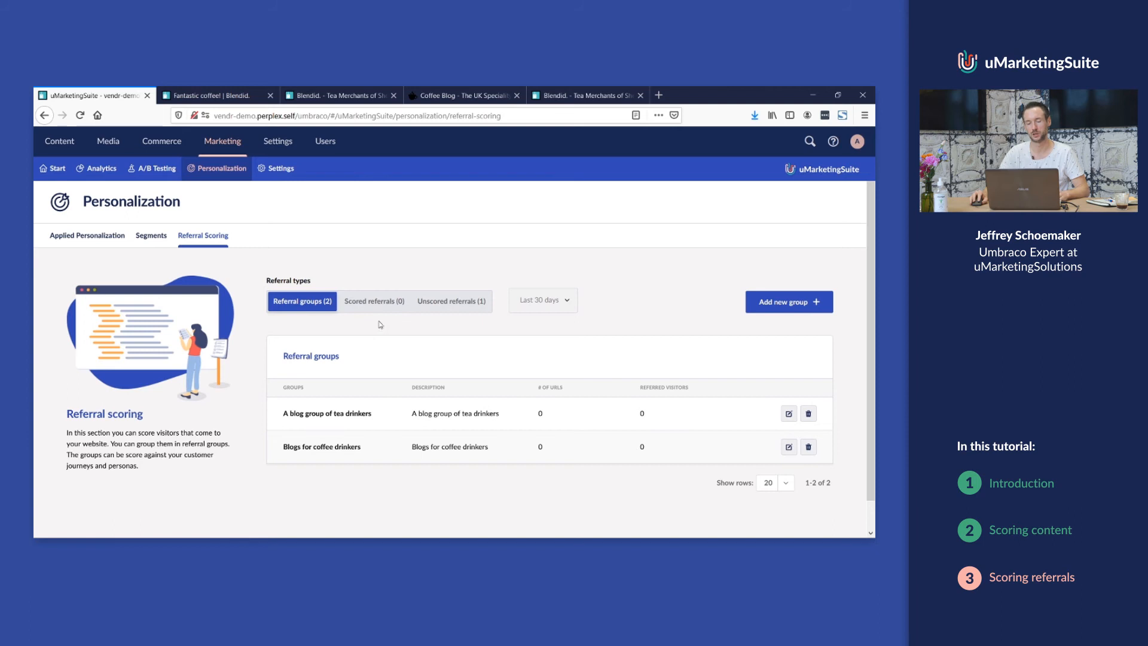
pyautogui.click(373, 301)
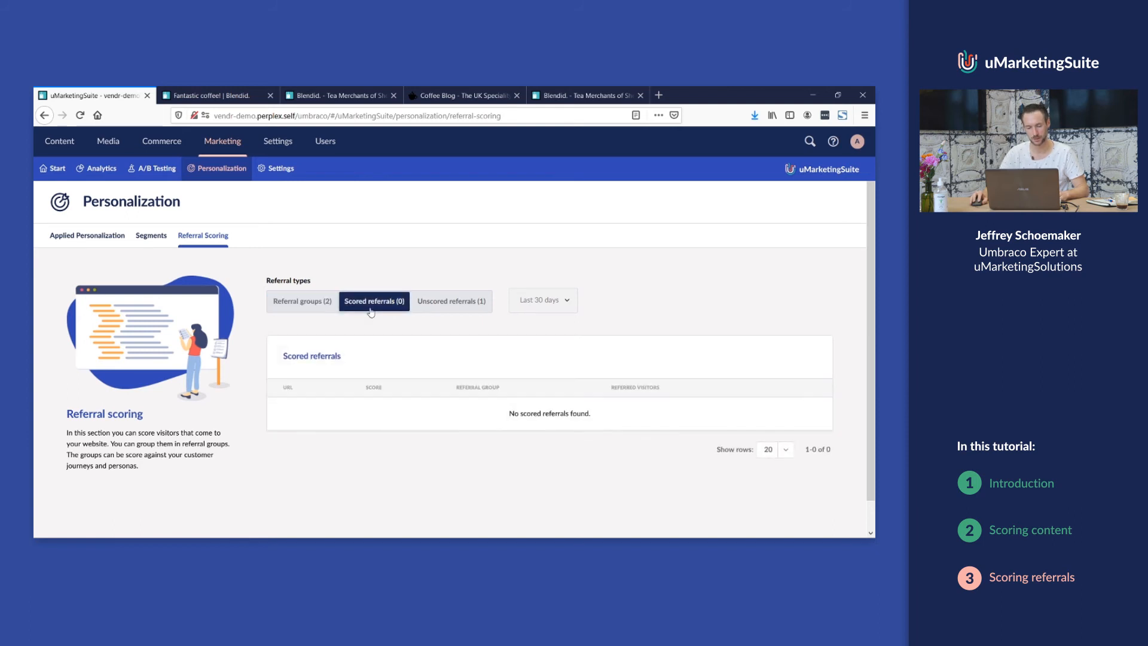
pyautogui.click(450, 301)
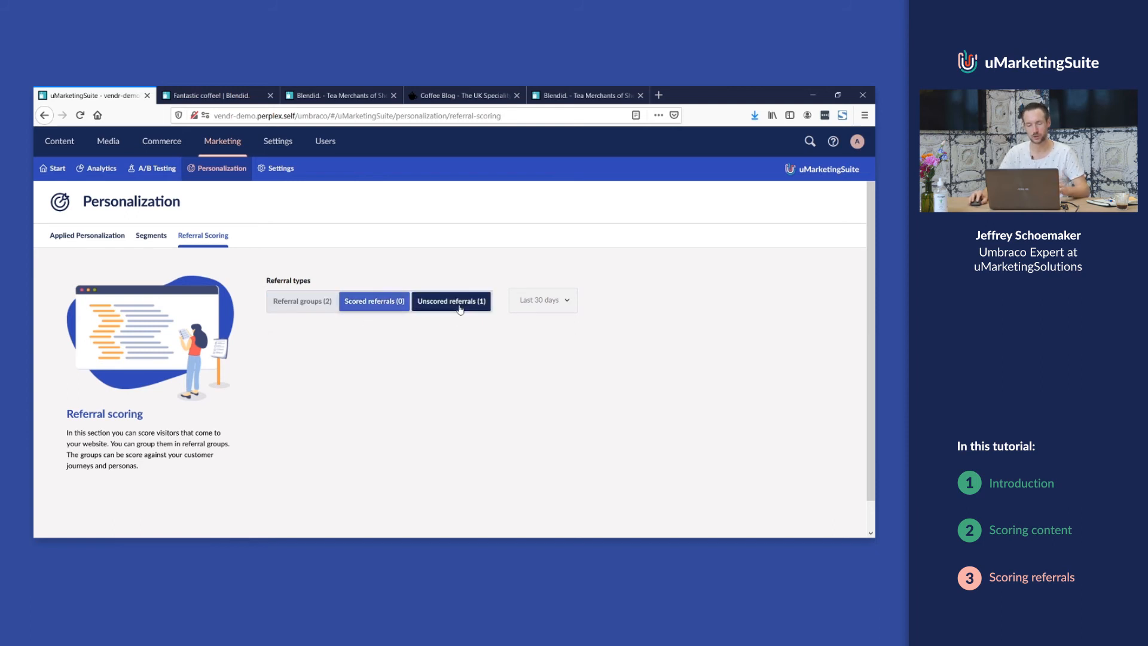
pyautogui.click(450, 301)
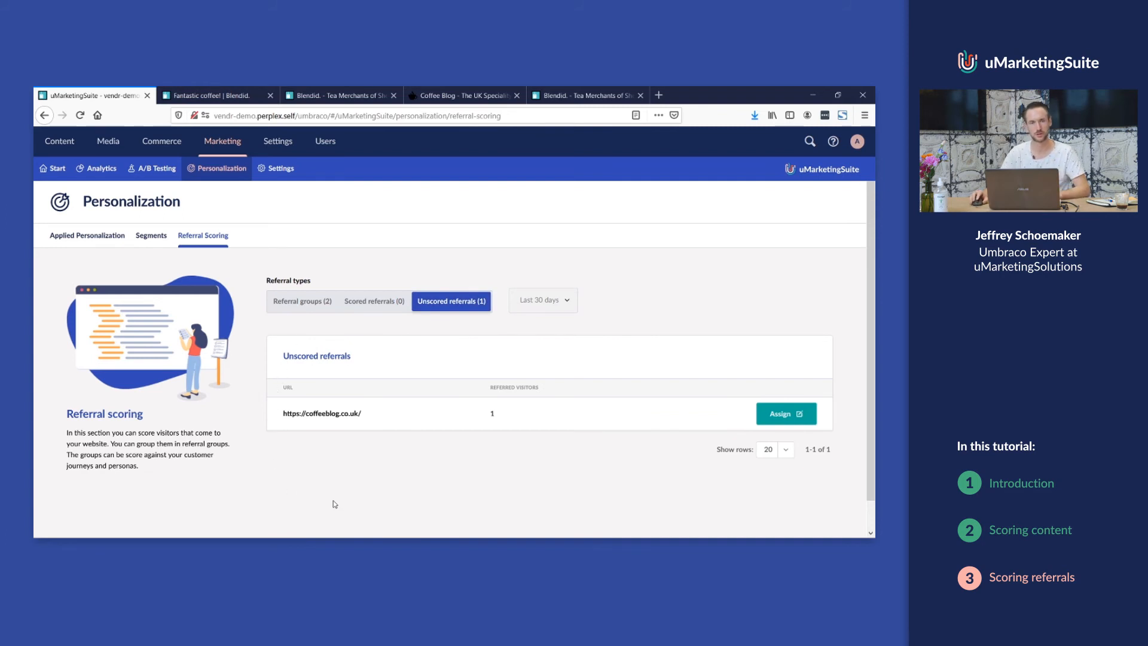
pyautogui.moveTo(358, 447)
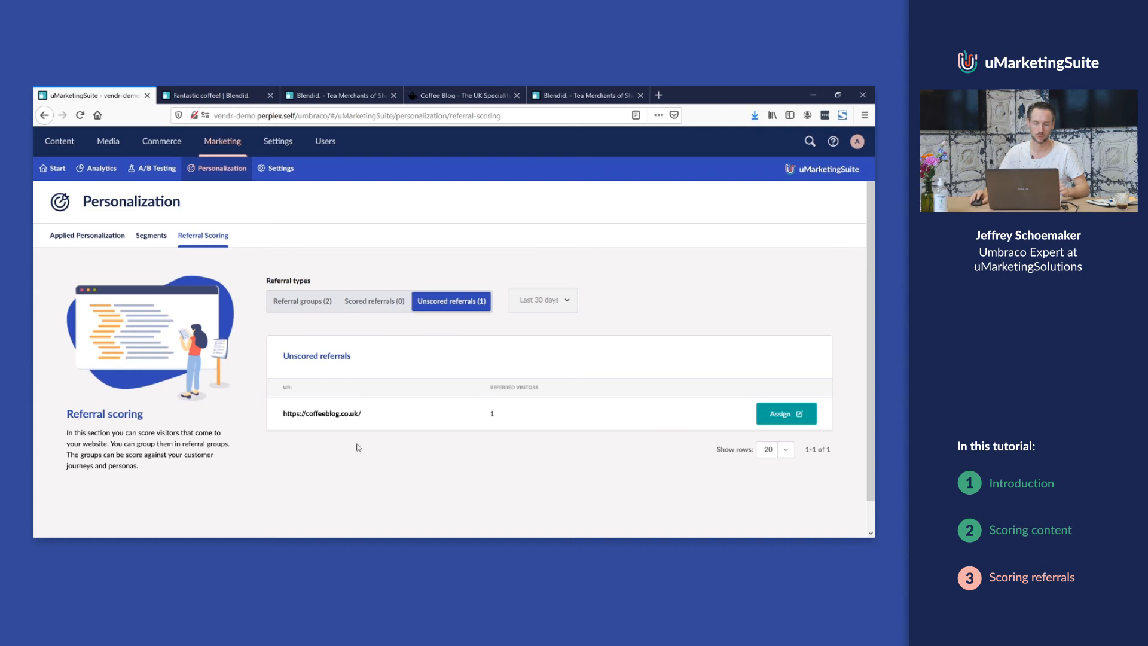
pyautogui.moveTo(299, 438)
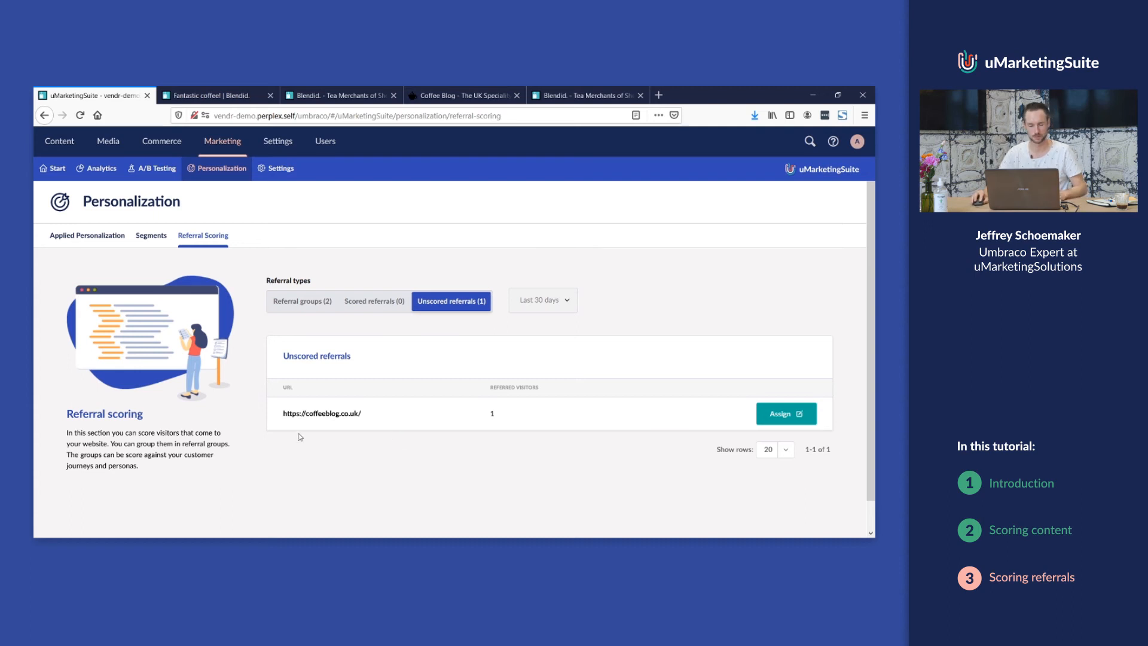
pyautogui.moveTo(383, 419)
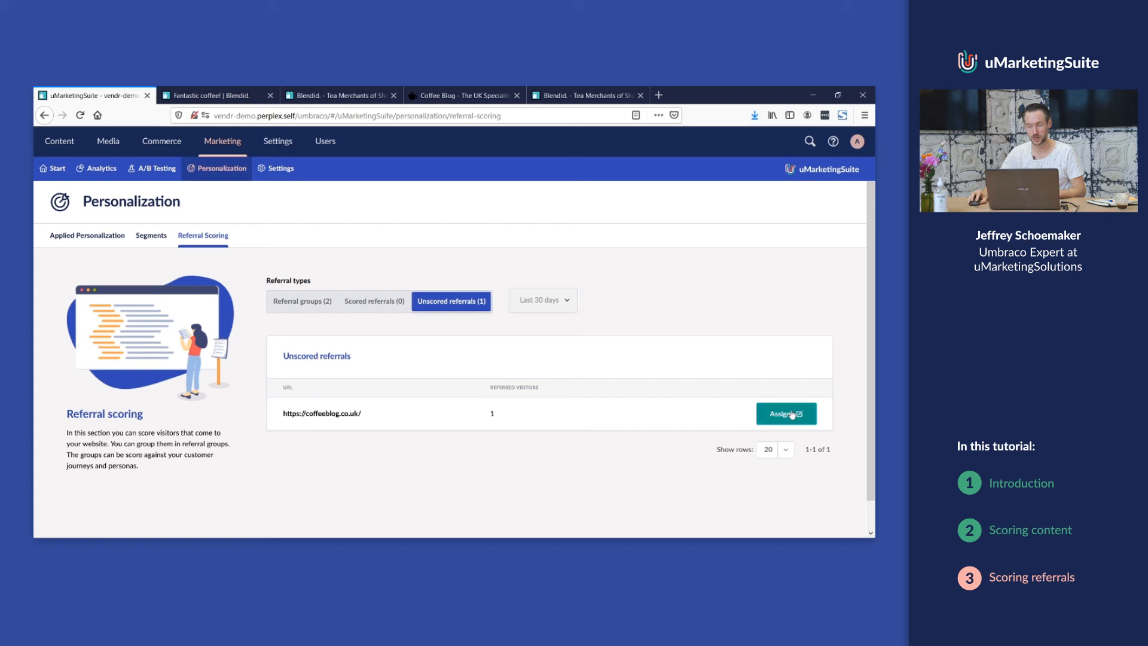
# - Score the whole coffeeblog.co.uk domain into the Blogs for coffee drinkers group and confirm
pyautogui.click(785, 414)
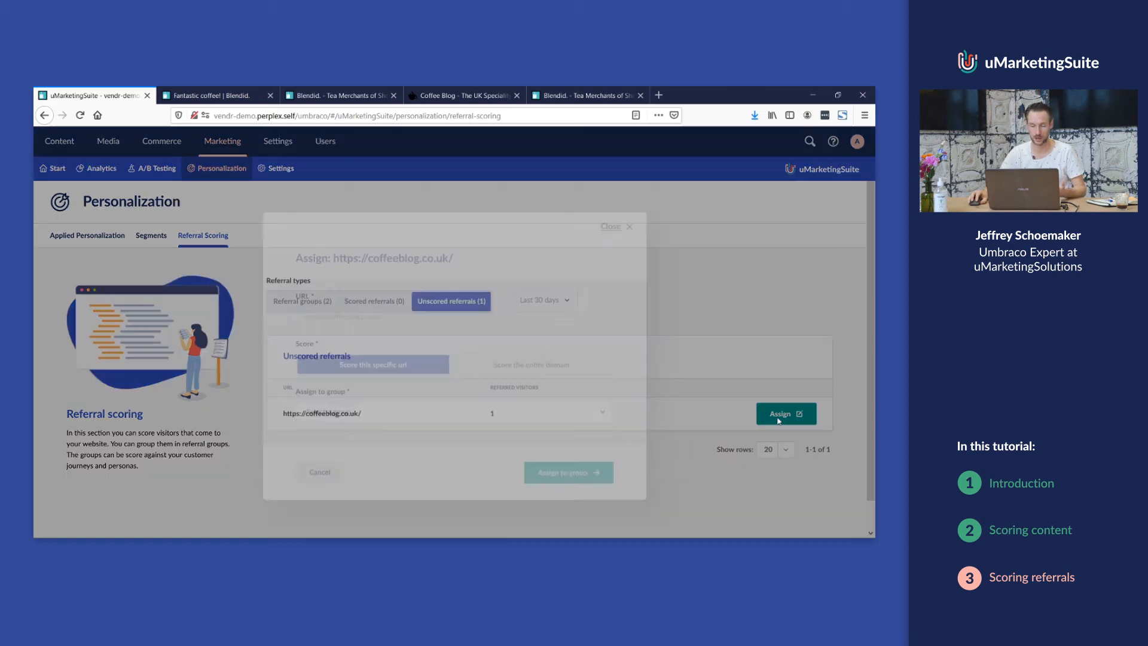
pyautogui.click(785, 414)
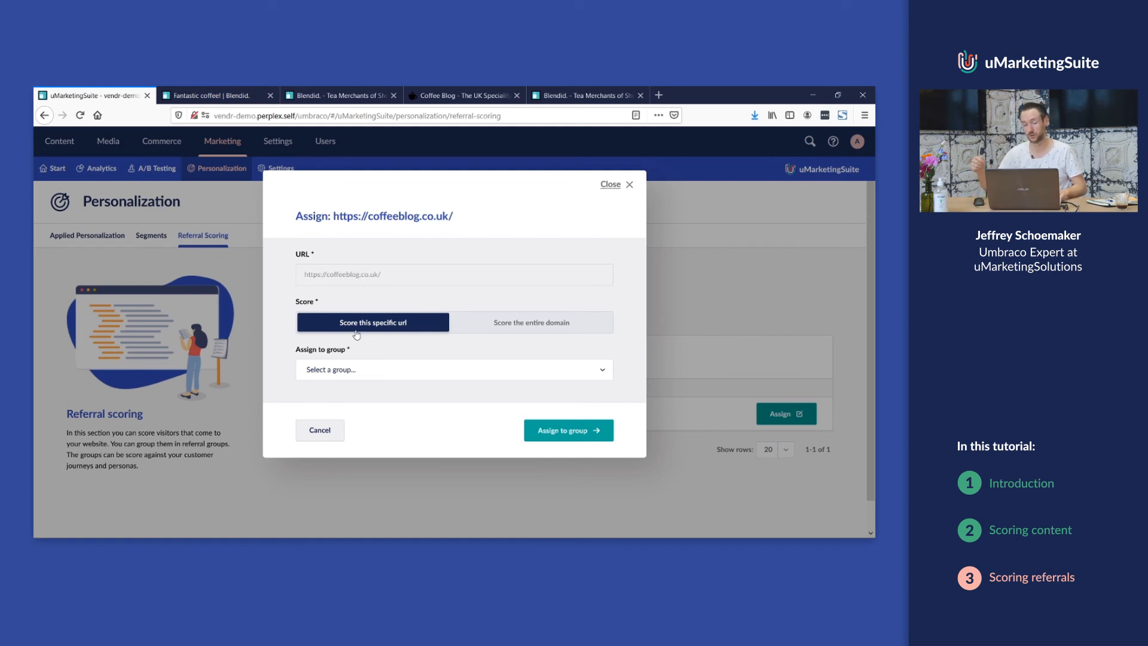
pyautogui.click(530, 322)
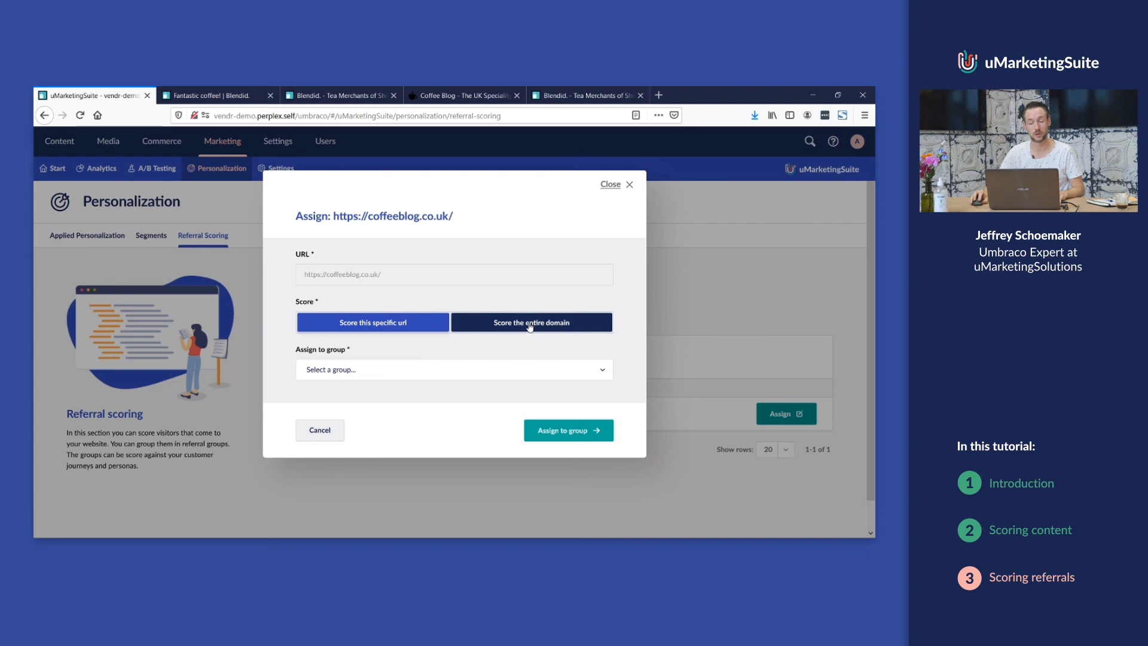
pyautogui.click(530, 321)
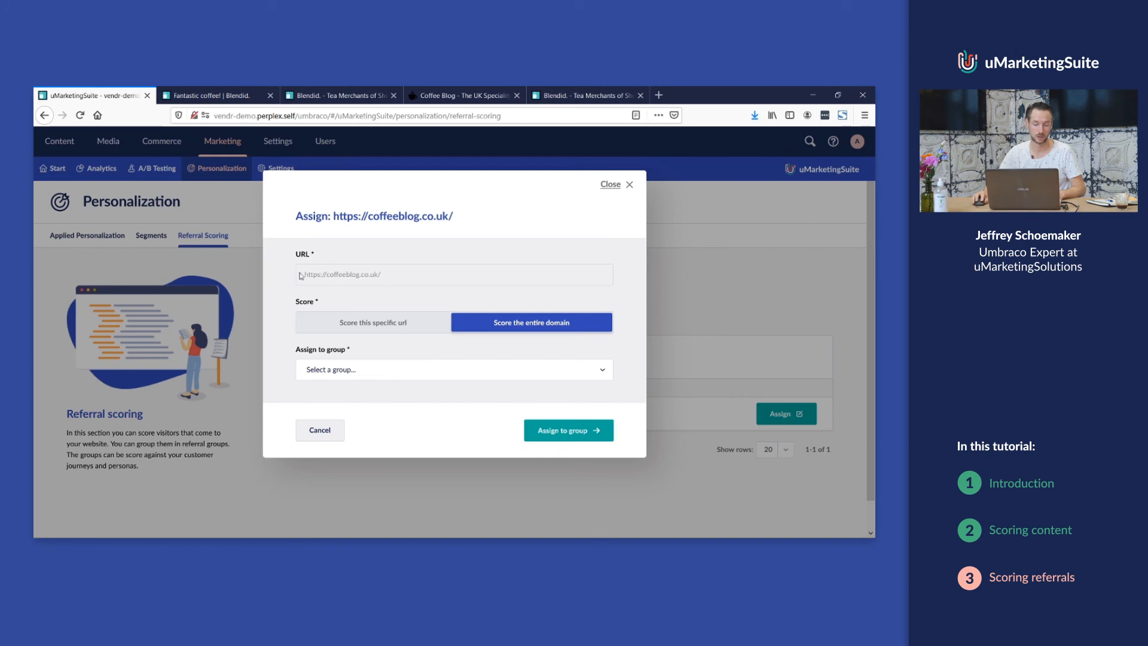
pyautogui.moveTo(342, 403)
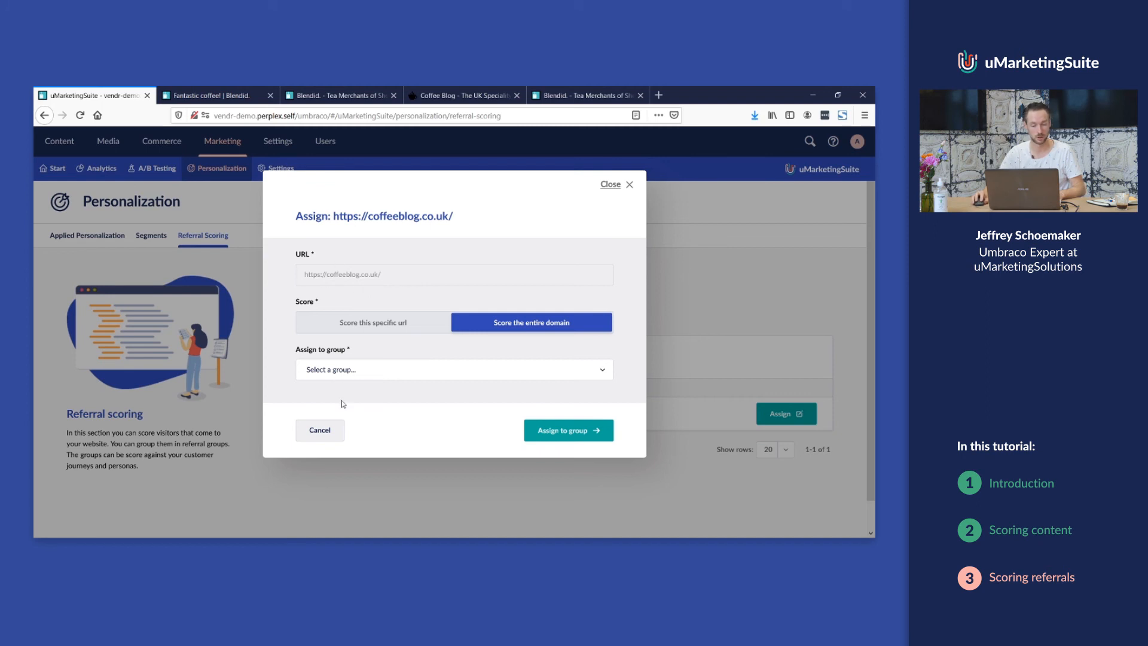
pyautogui.moveTo(397, 401)
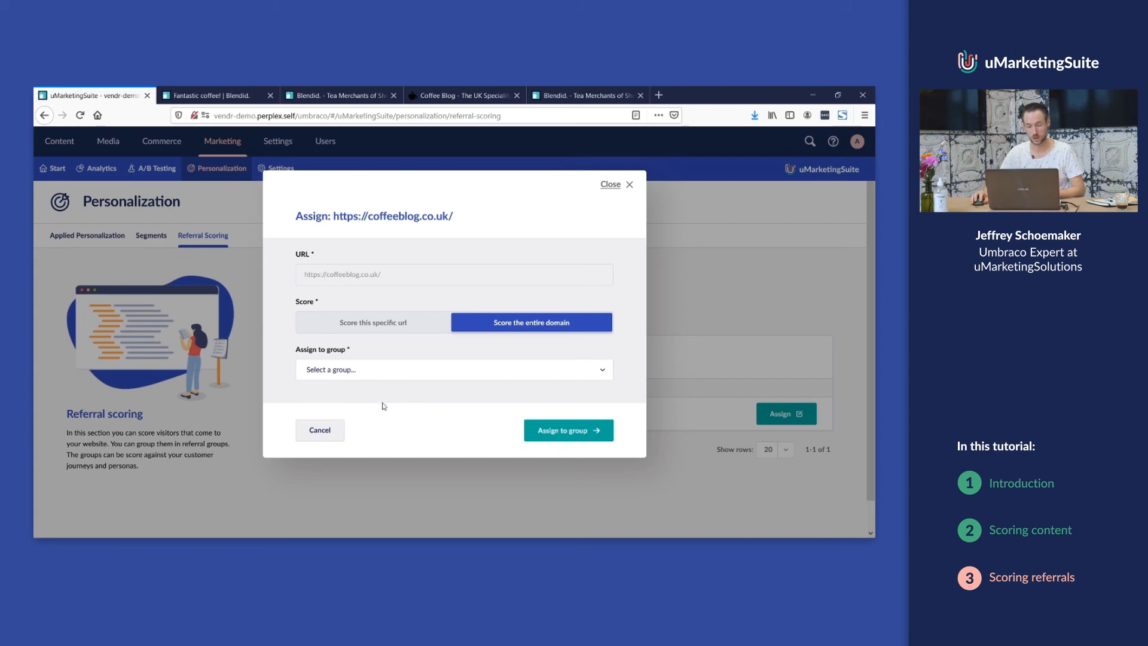
pyautogui.click(453, 370)
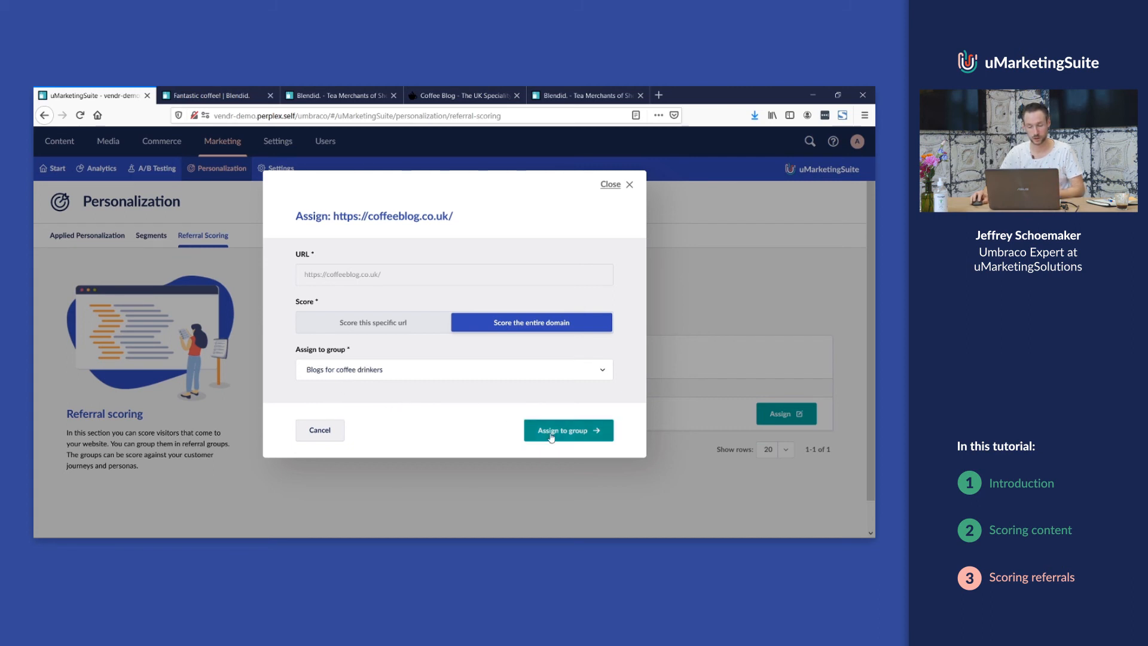
pyautogui.click(568, 429)
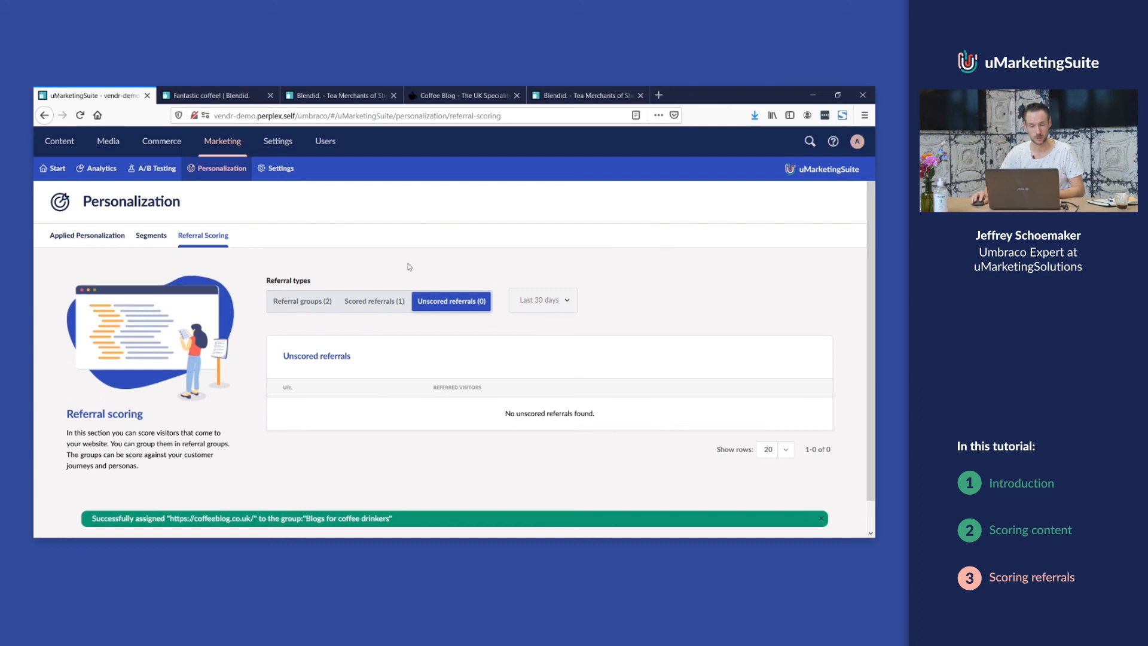
pyautogui.moveTo(327, 418)
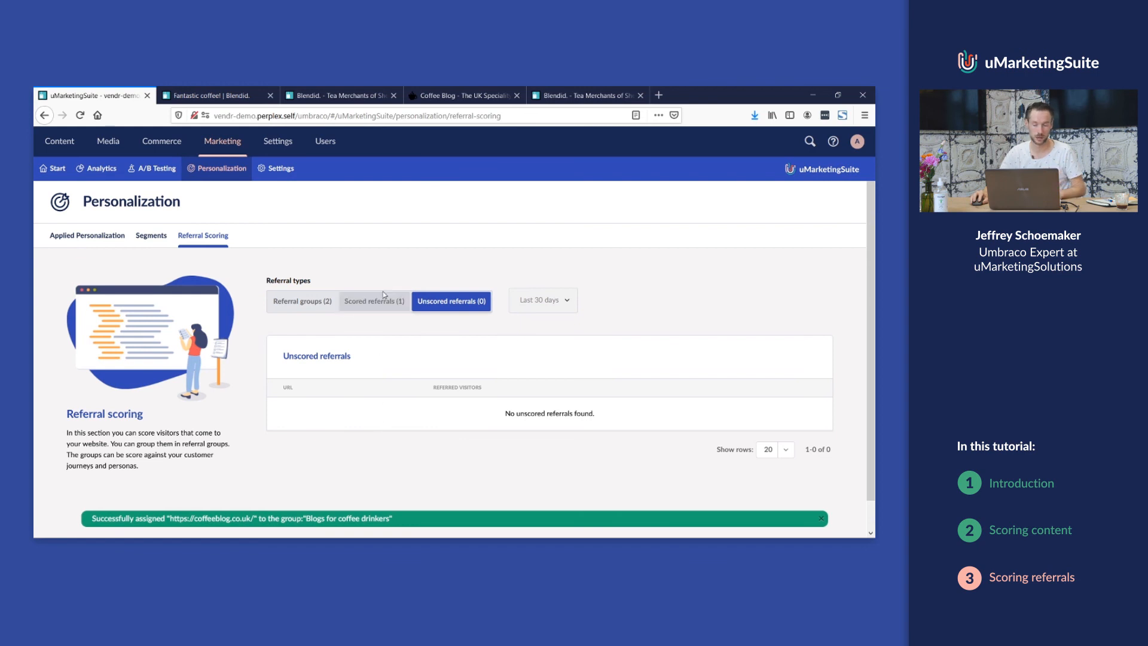
# - Show the Scored referrals list with coffeeblog.co.uk under Blogs for coffee drinkers
pyautogui.click(374, 301)
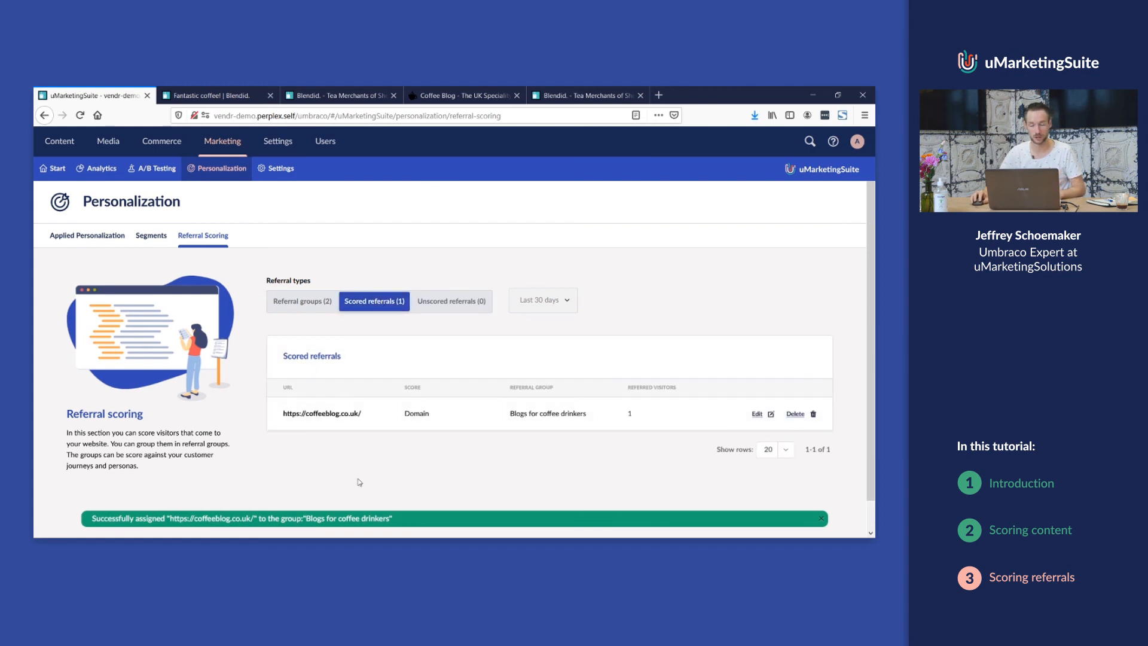